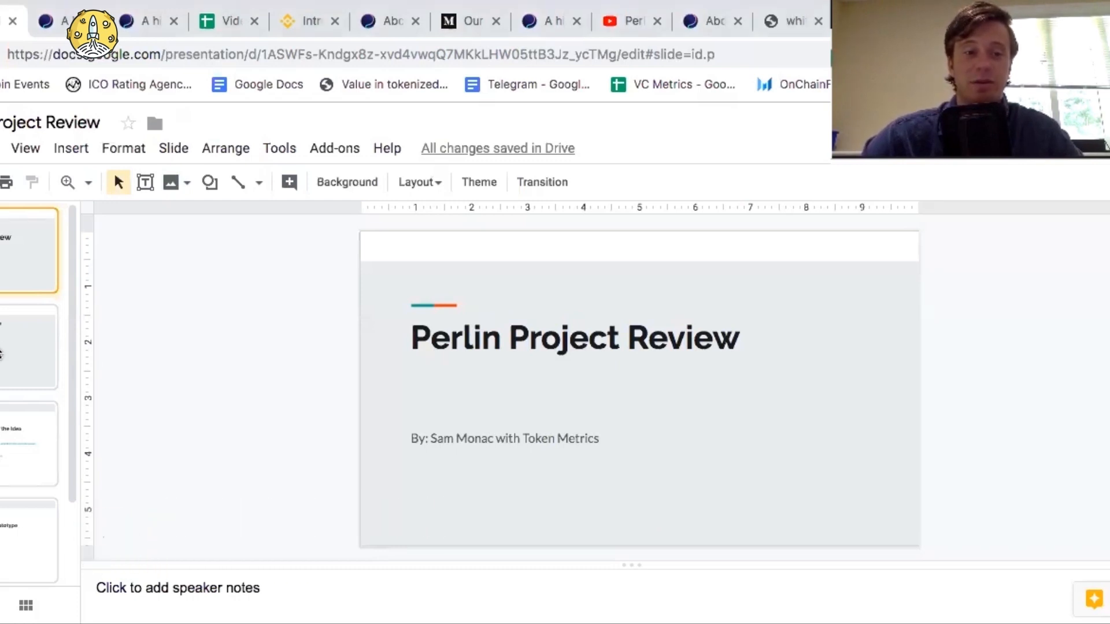
- Advance from the title slide to the Overview slide with the fundamental and technology scores
left_click(31, 347)
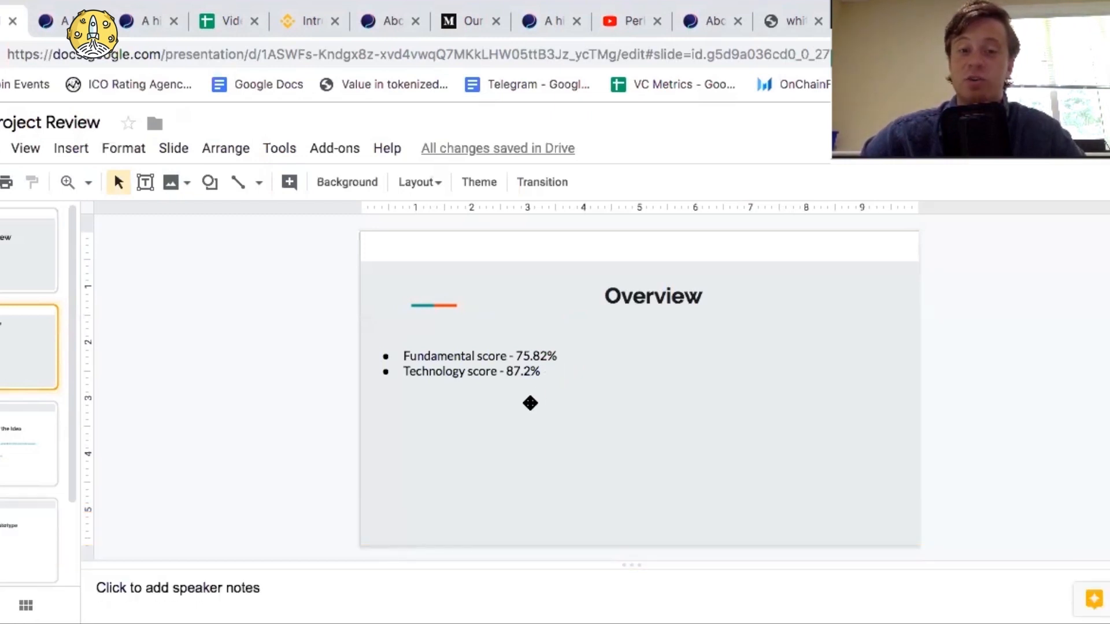
mouse_move(534, 386)
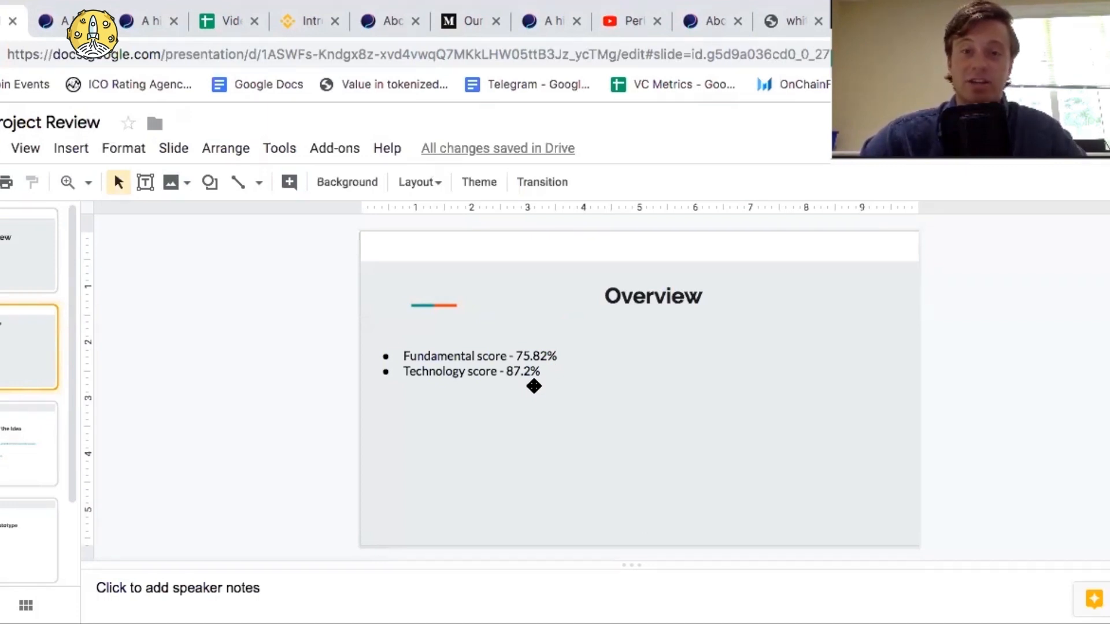
left_click(30, 442)
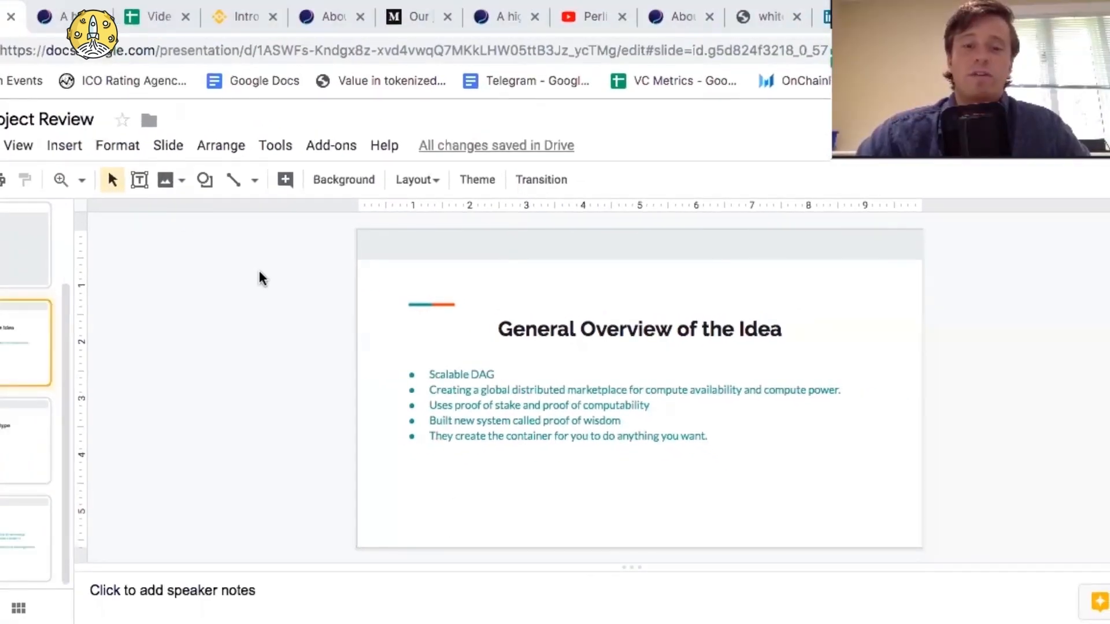
mouse_move(219, 216)
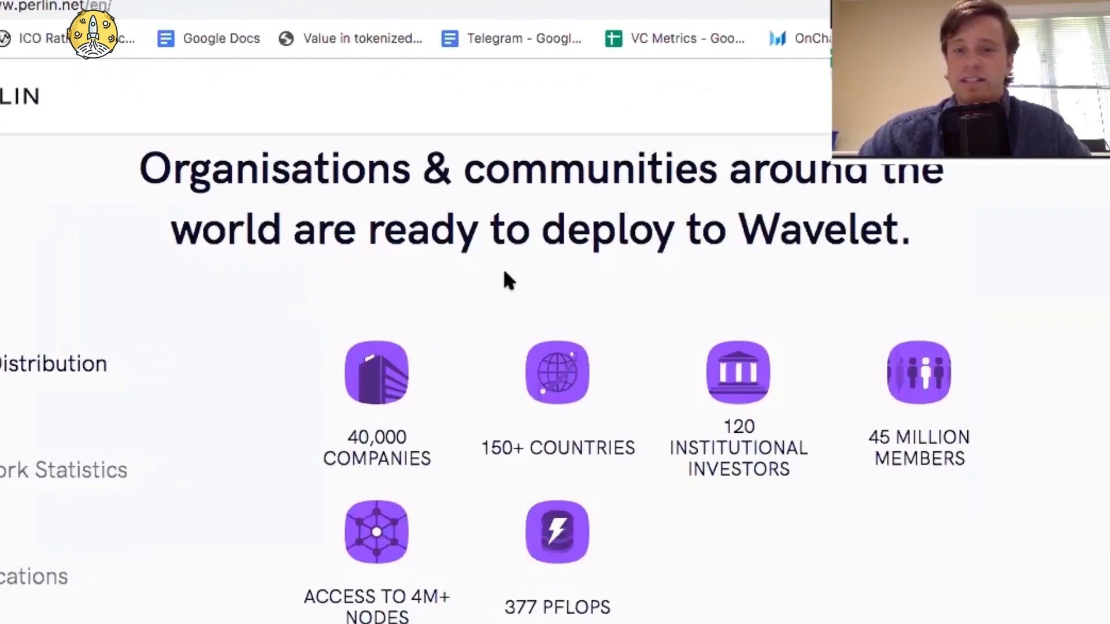
mouse_move(717, 276)
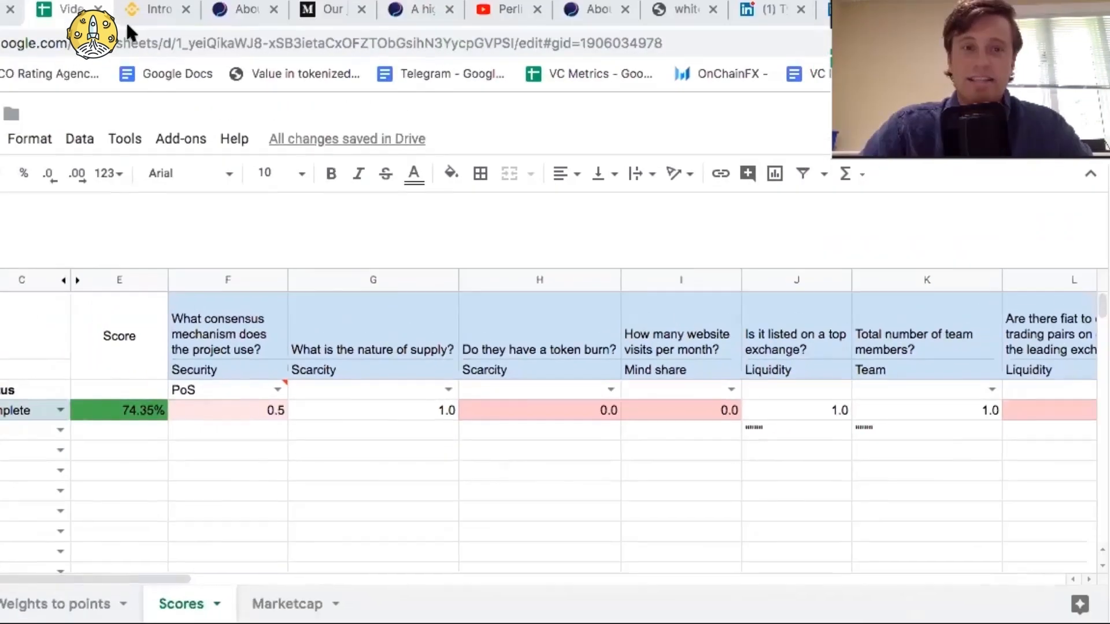
- View the Binance Perlin Launchpad announcement and read down through the lottery, airdrop and token sale details
left_click(157, 8)
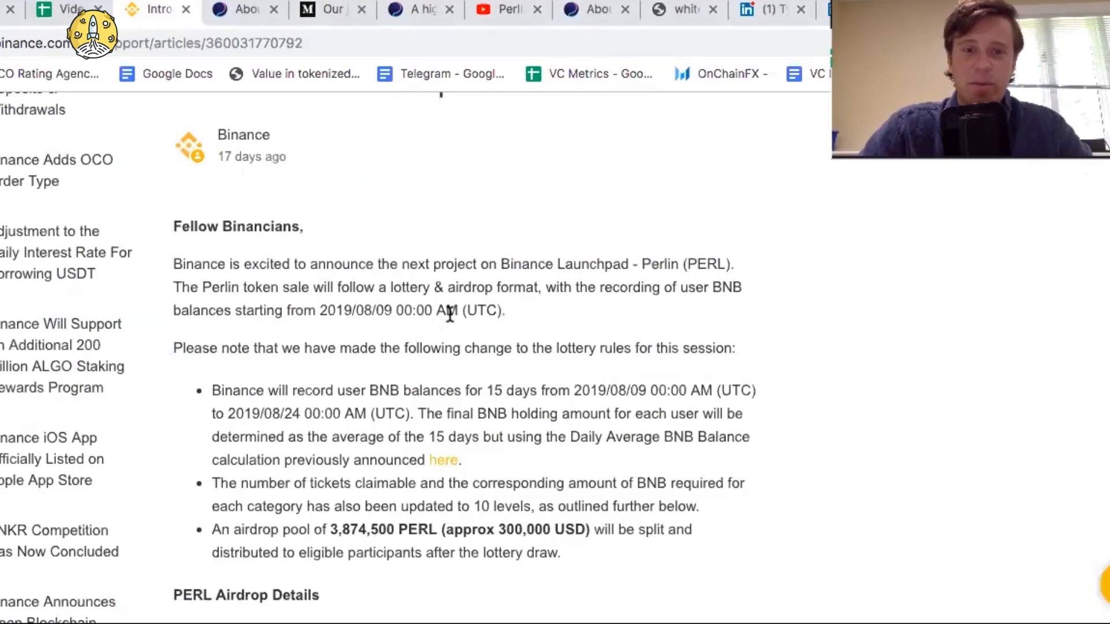
scroll("down", 3)
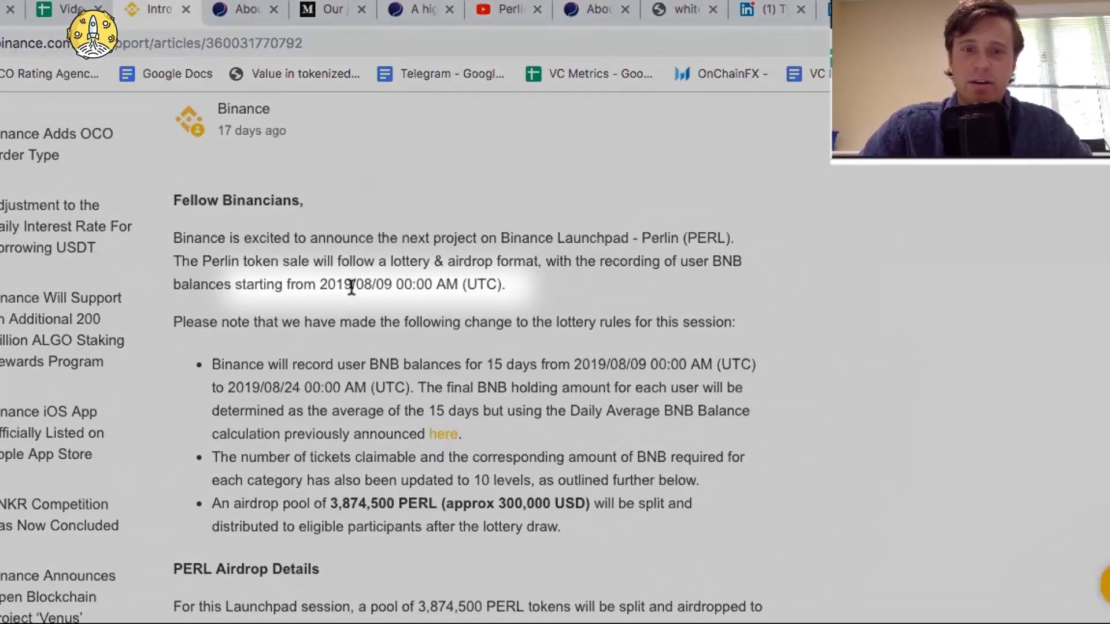
mouse_move(393, 292)
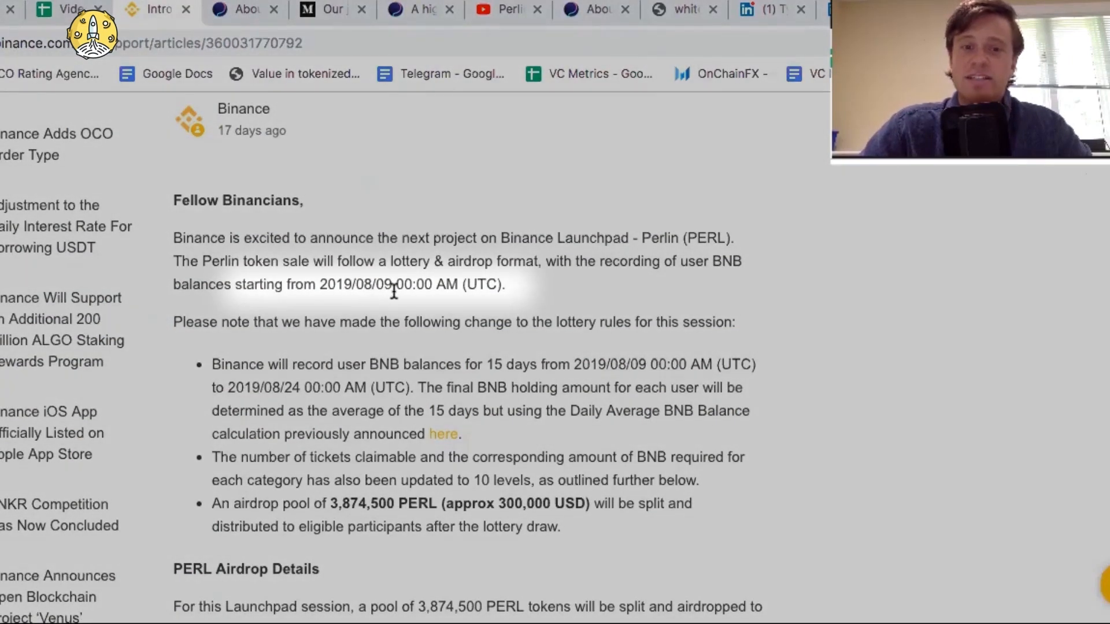
scroll("down", 3)
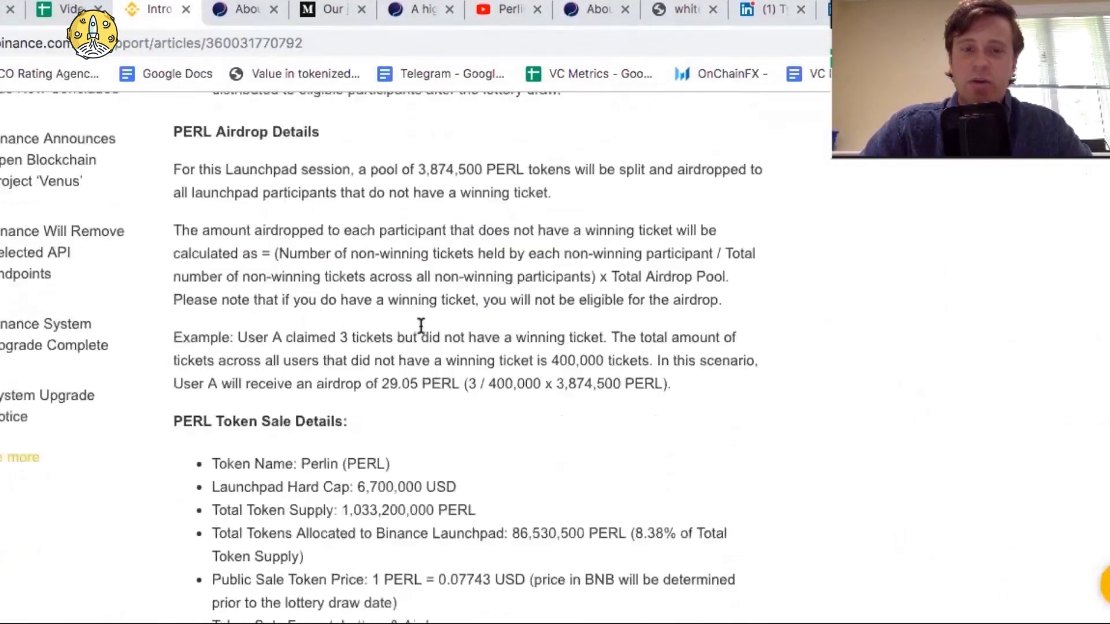
scroll("down", 3)
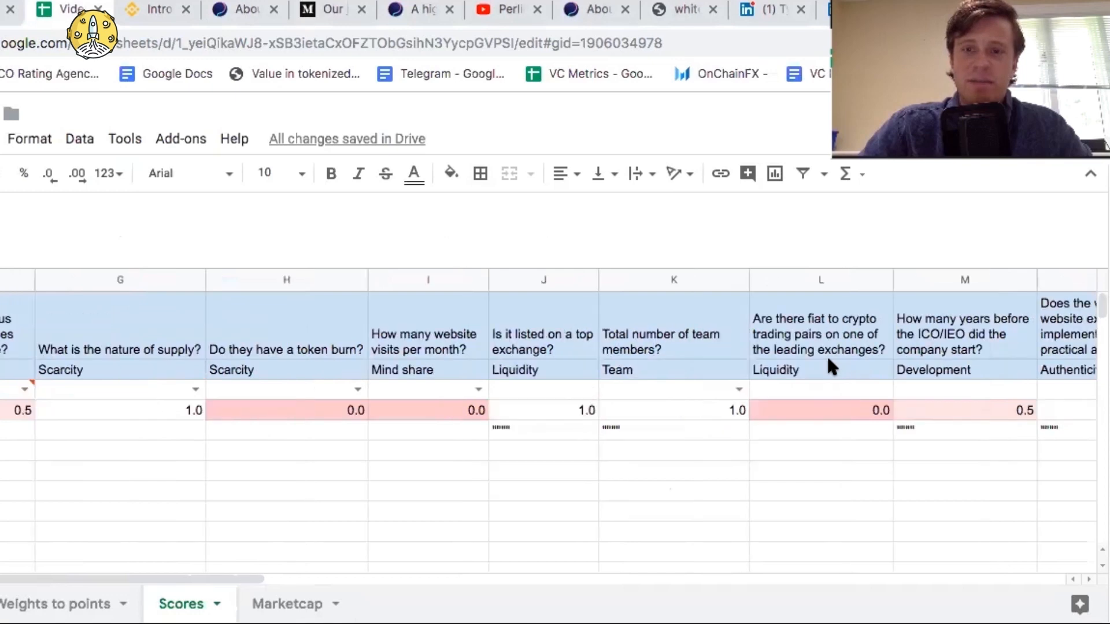
- View the Perlin About page's team section listing co-founders, lead and core developers
left_click(234, 9)
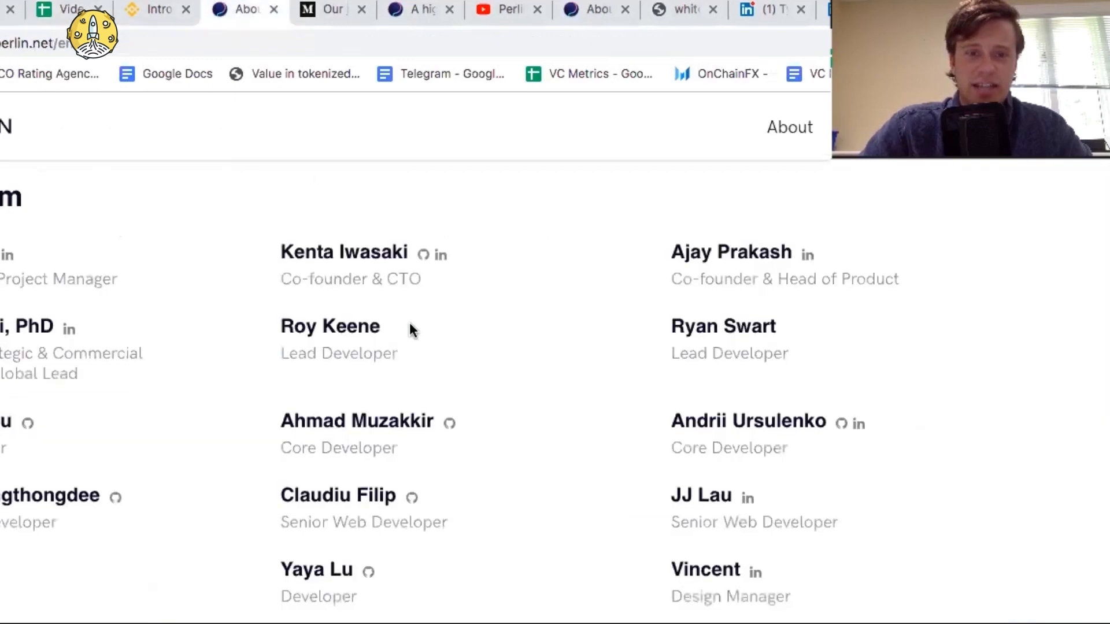
scroll("down", 3)
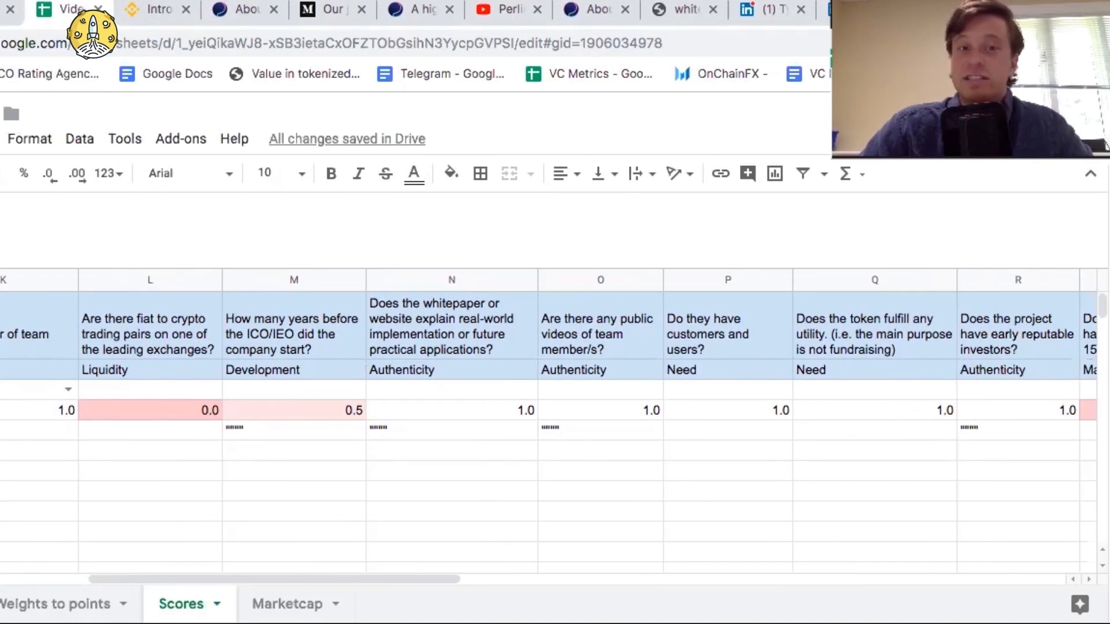
mouse_move(326, 386)
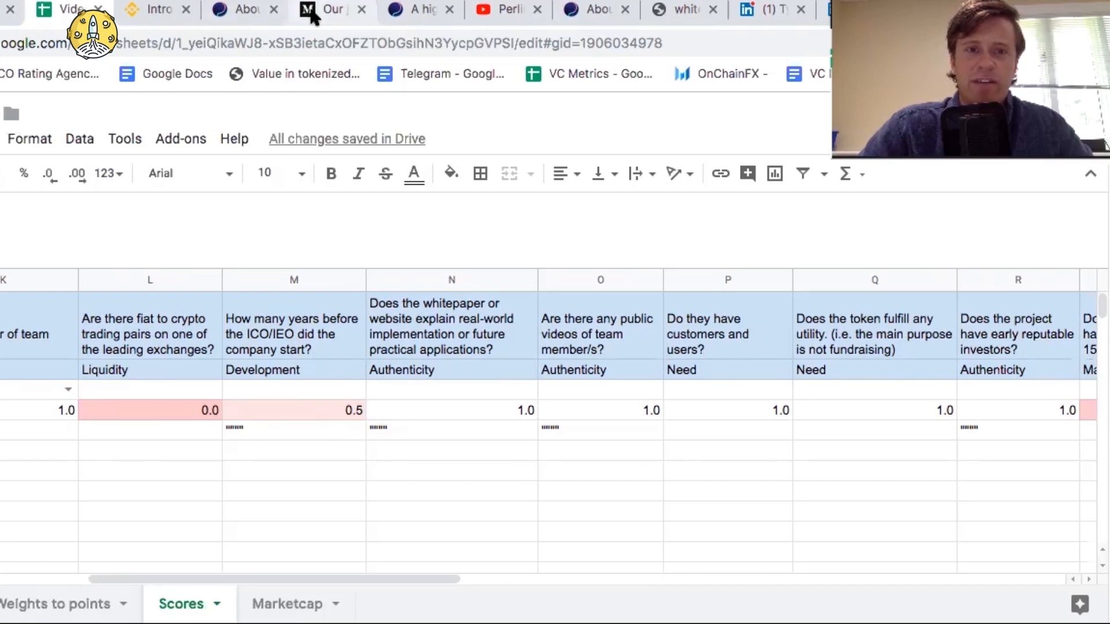
- Return to the Scores sheet showing the development, authenticity and need questions with their scores
left_click(329, 8)
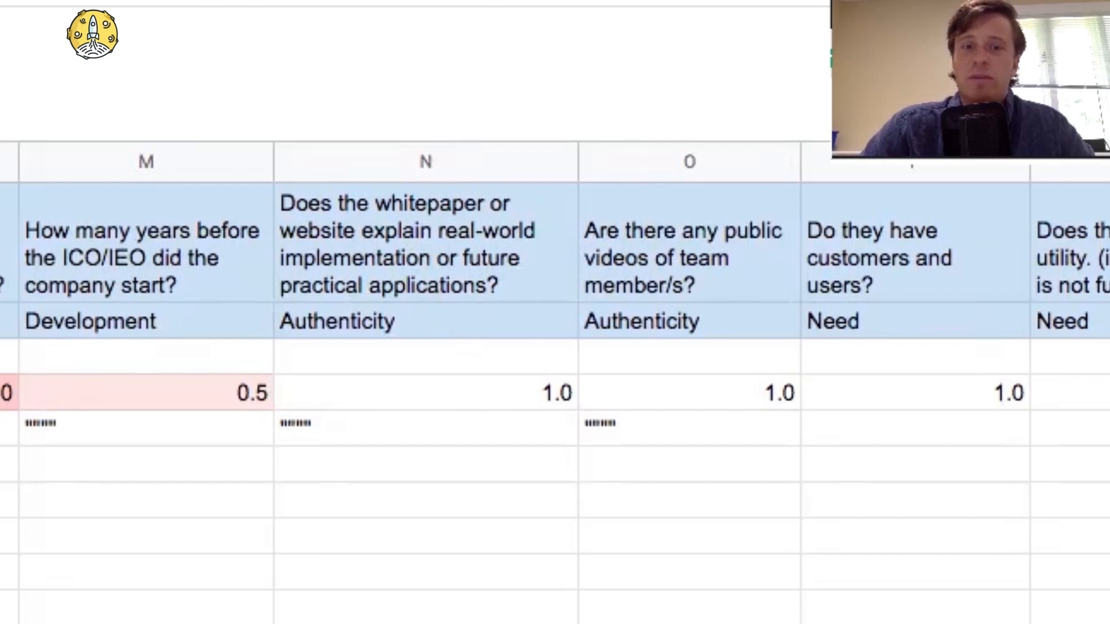
- View the Perlin website's adoption section with its trade, finance, supply chain, sustainability, privacy and gaming use cases
left_click(417, 9)
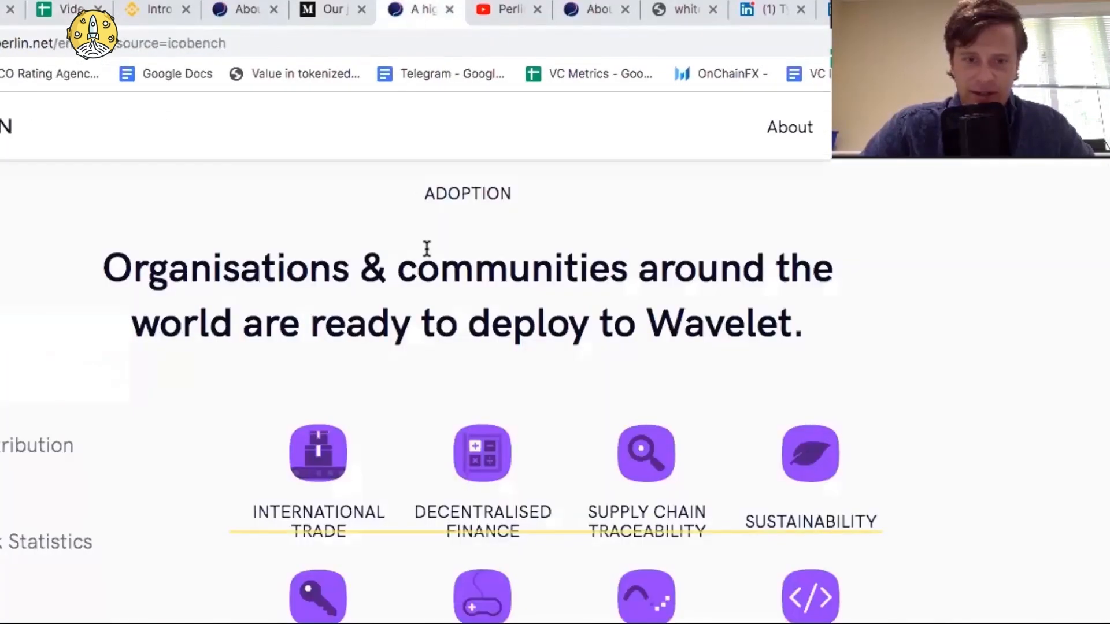
scroll("down", 3)
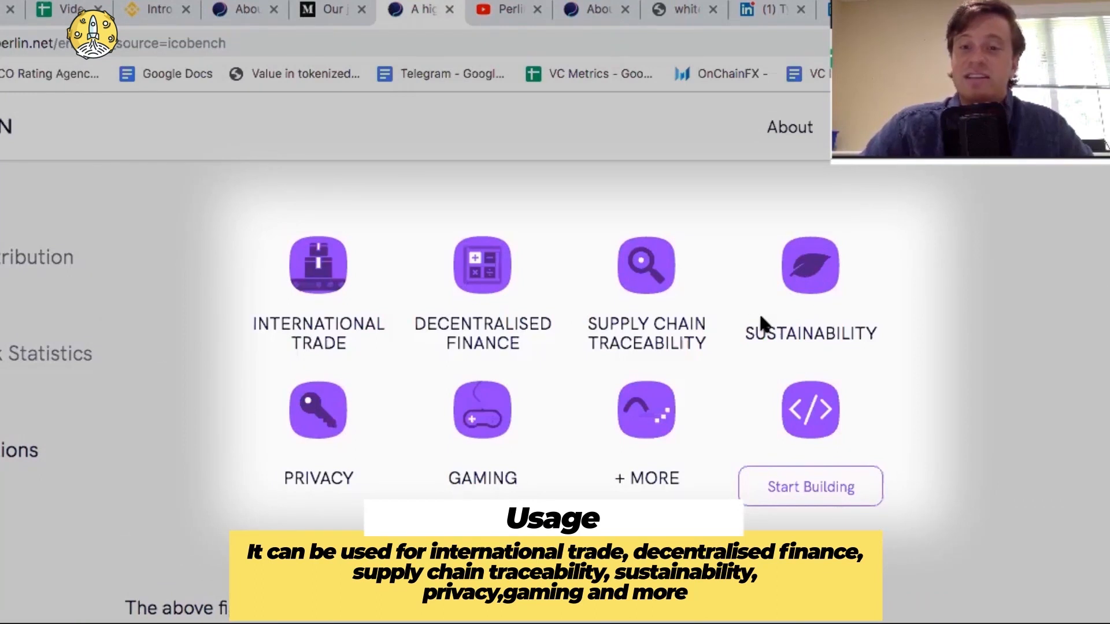
mouse_move(720, 338)
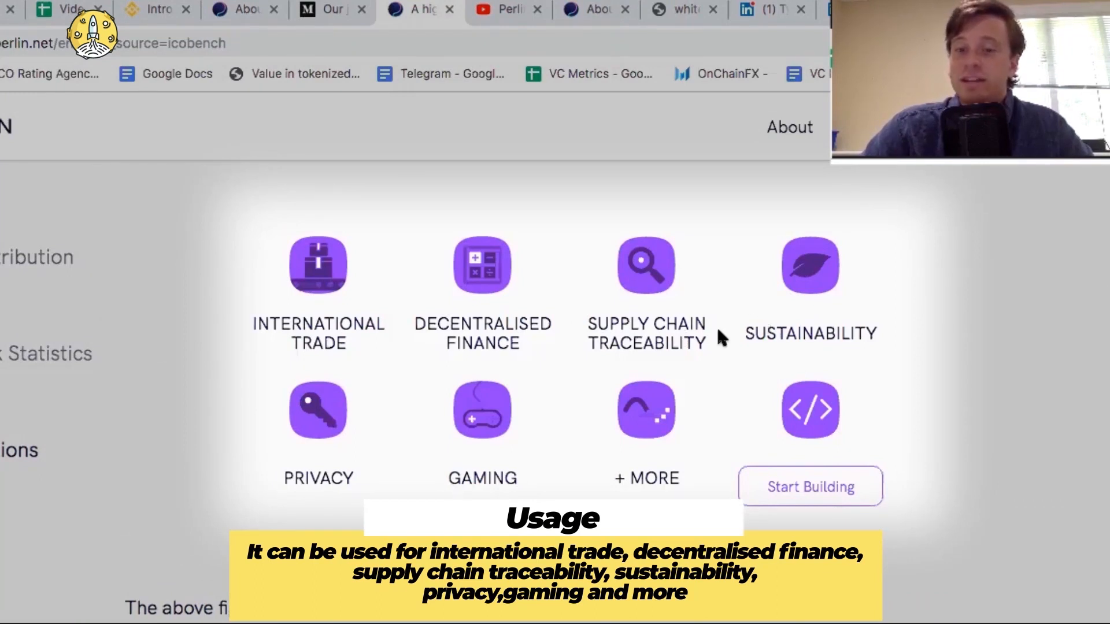
mouse_move(287, 468)
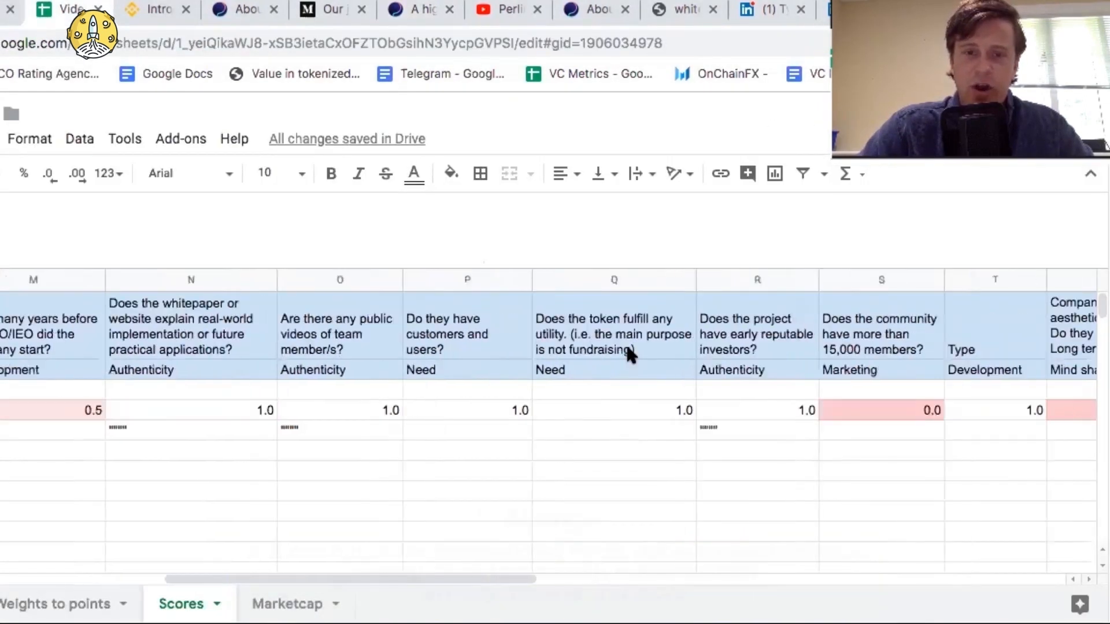
scroll("right", 3)
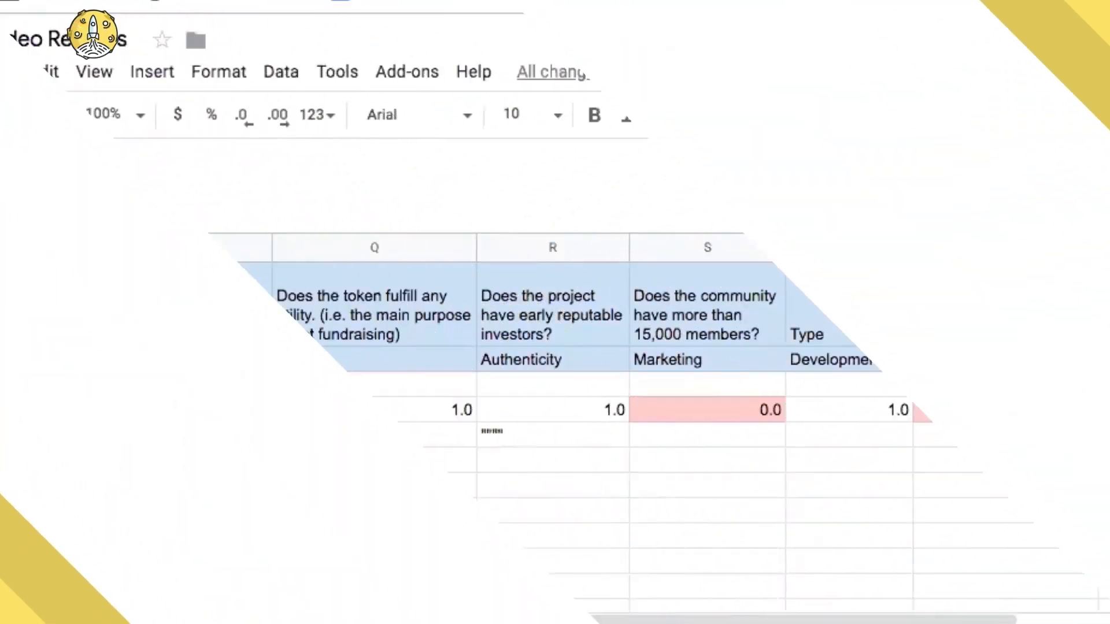
scroll("left", 3)
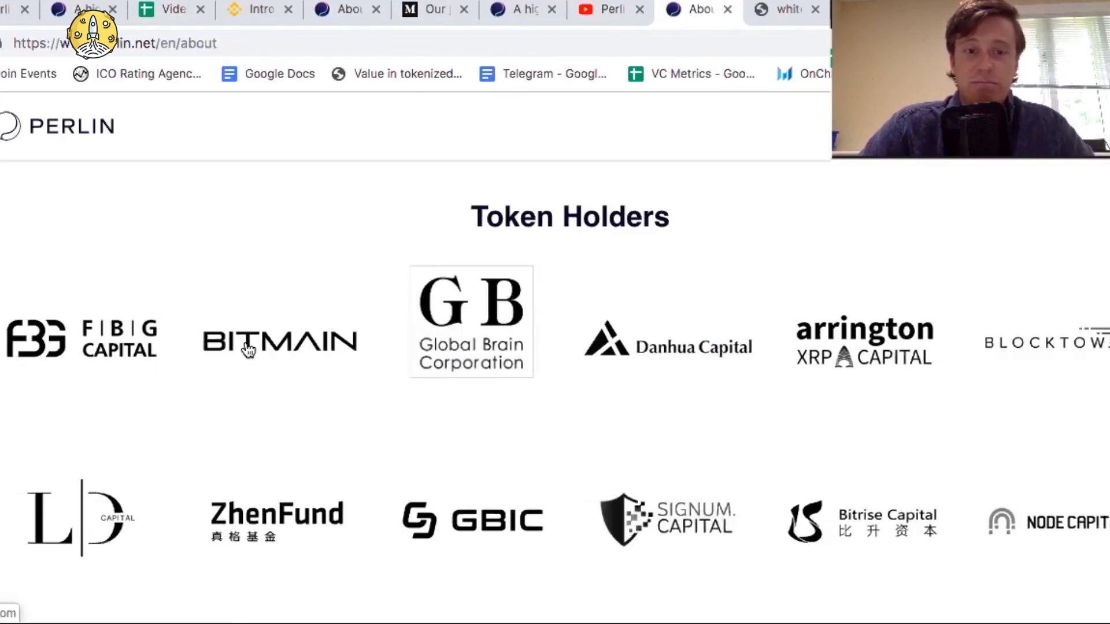
mouse_move(874, 350)
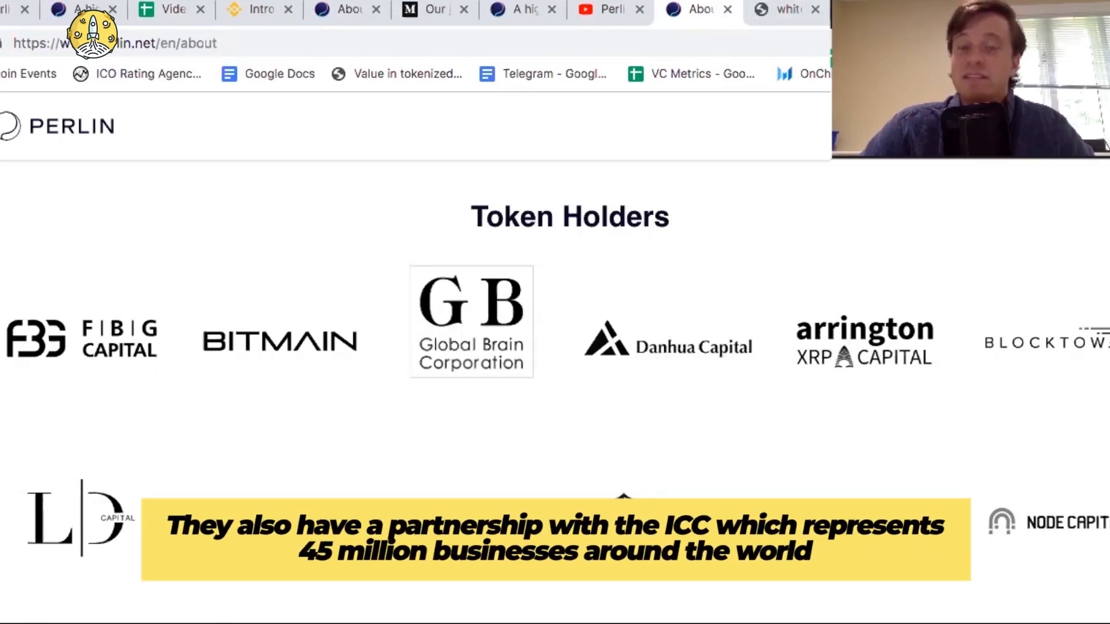
- View the Perlin About page's Token Holders section with Bitmain, Global Brain and Arrington XRP Capital
left_click(170, 9)
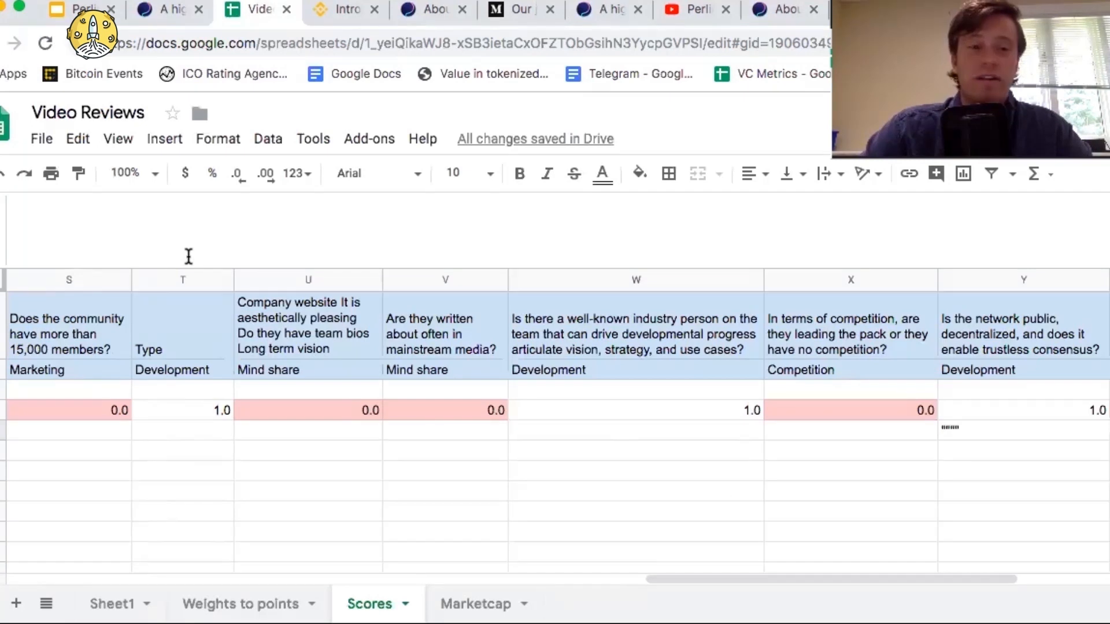
mouse_move(191, 347)
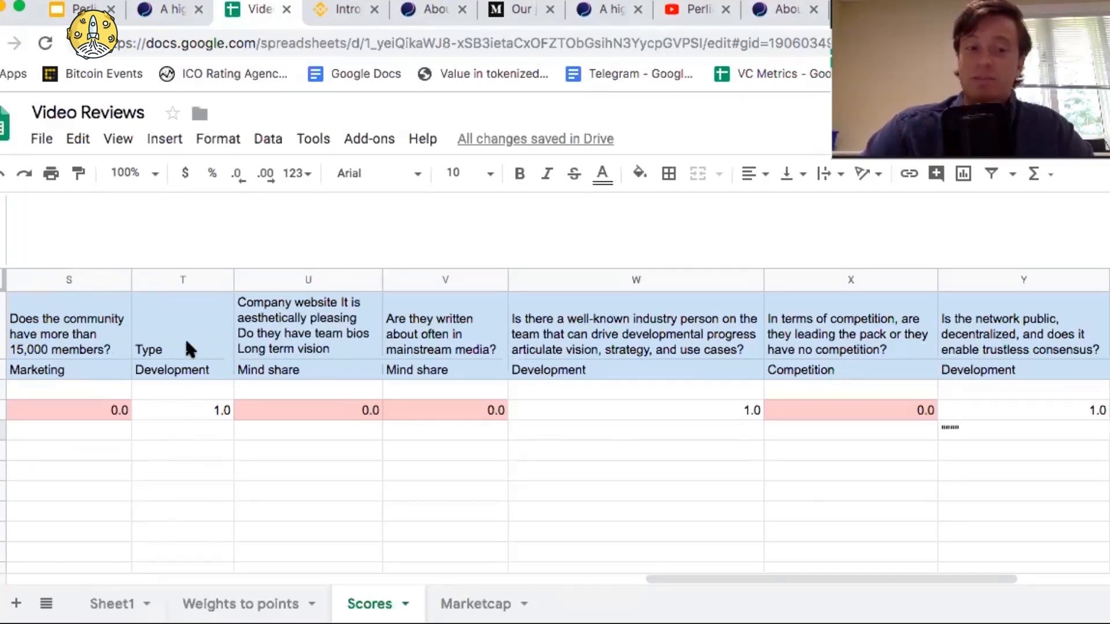
mouse_move(353, 341)
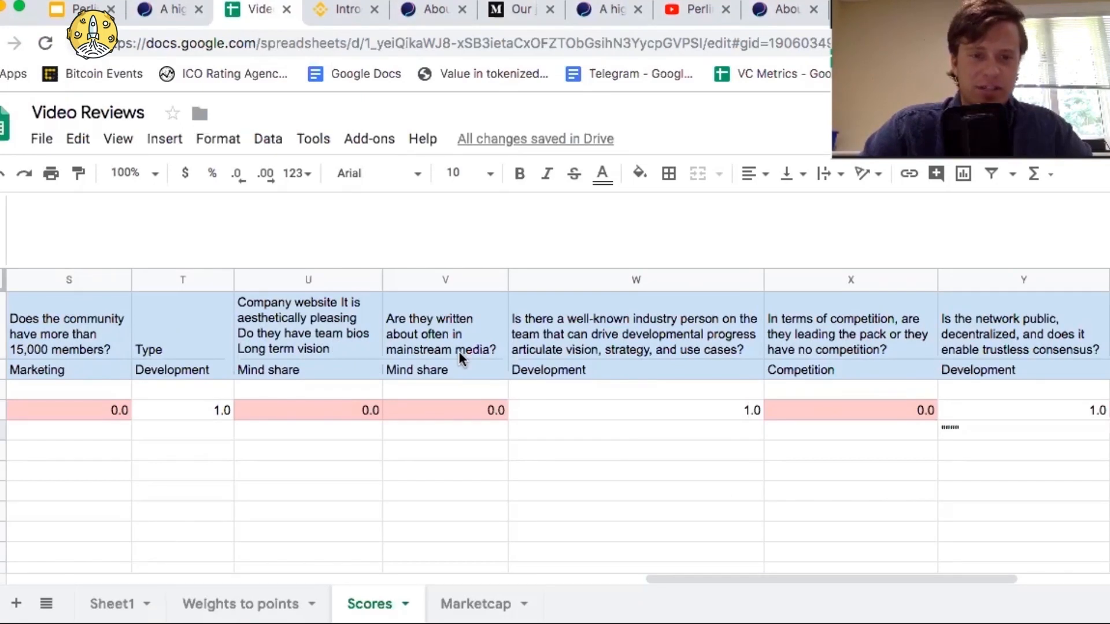
scroll("right", 3)
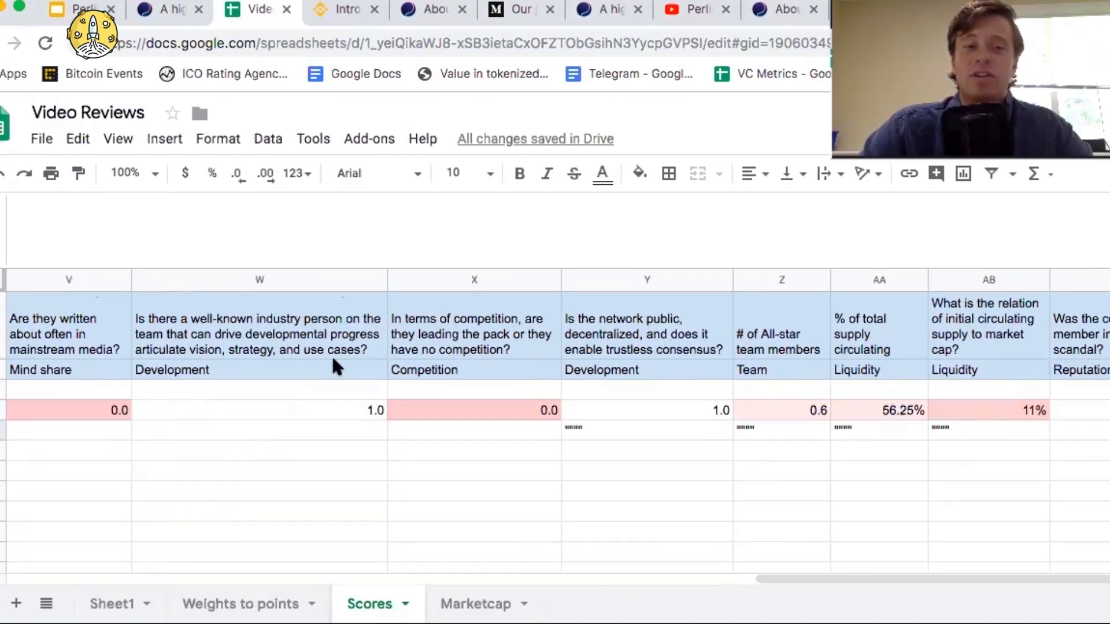
mouse_move(275, 366)
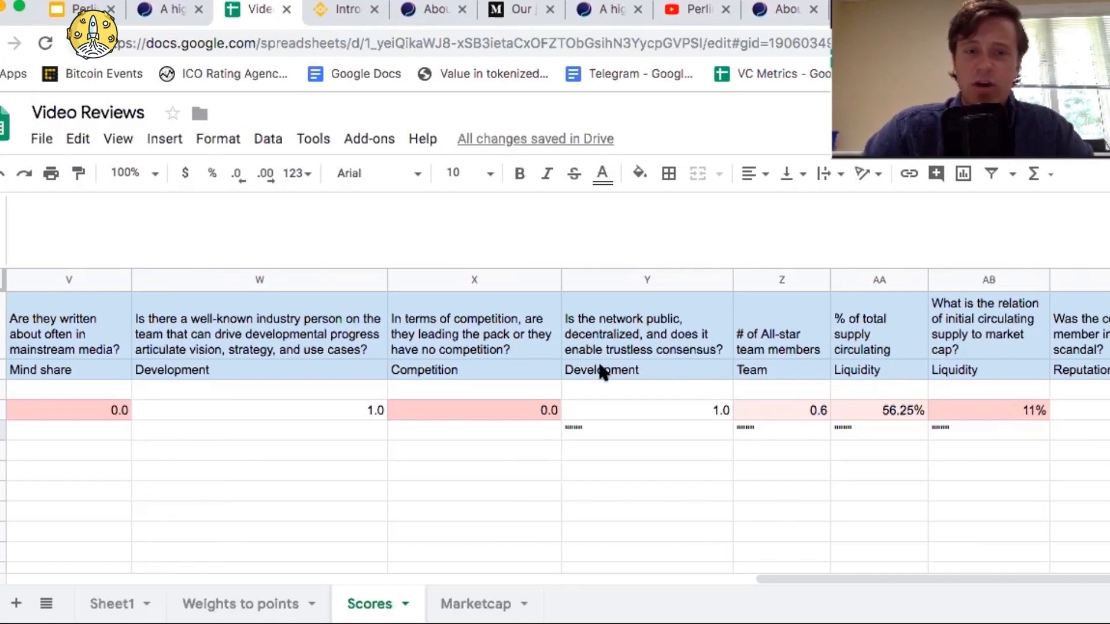
scroll("right", 3)
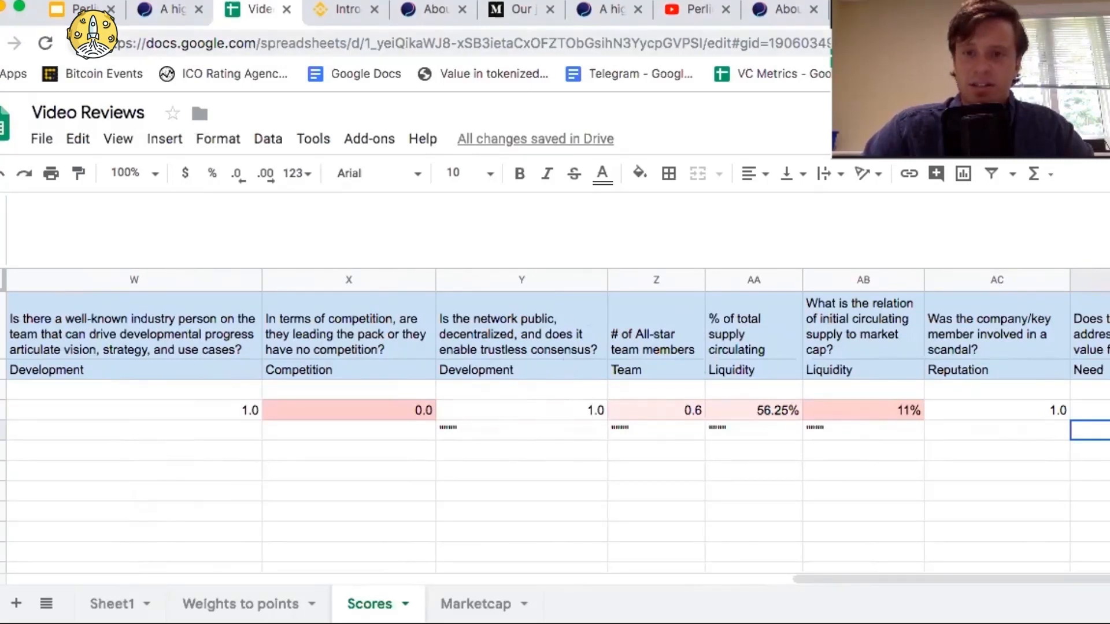
left_click(784, 9)
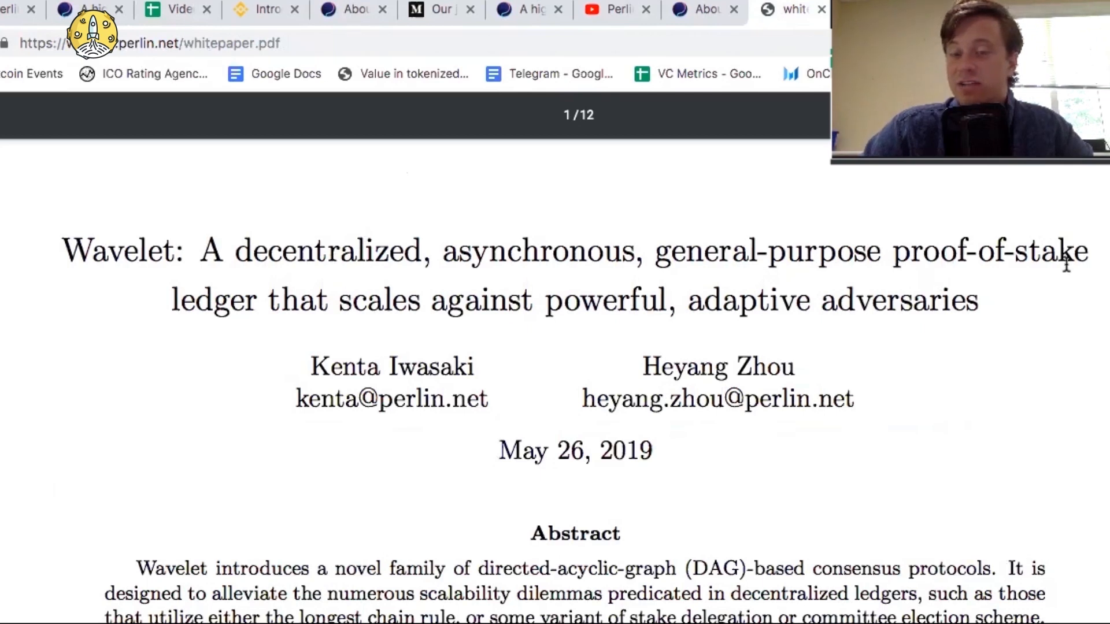
left_click(304, 8)
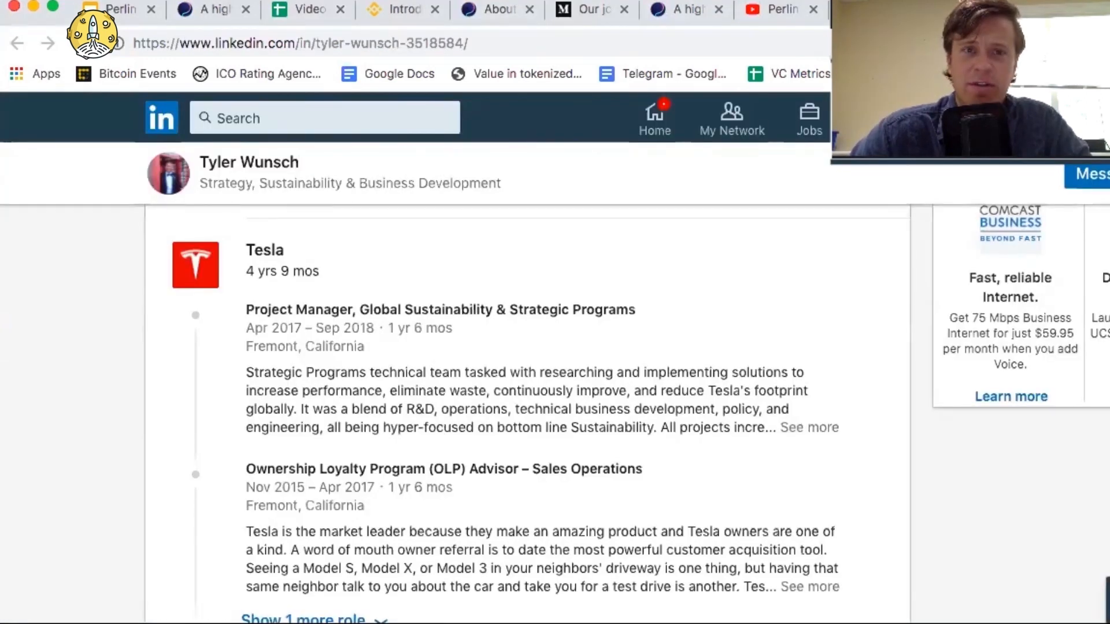
left_click(307, 9)
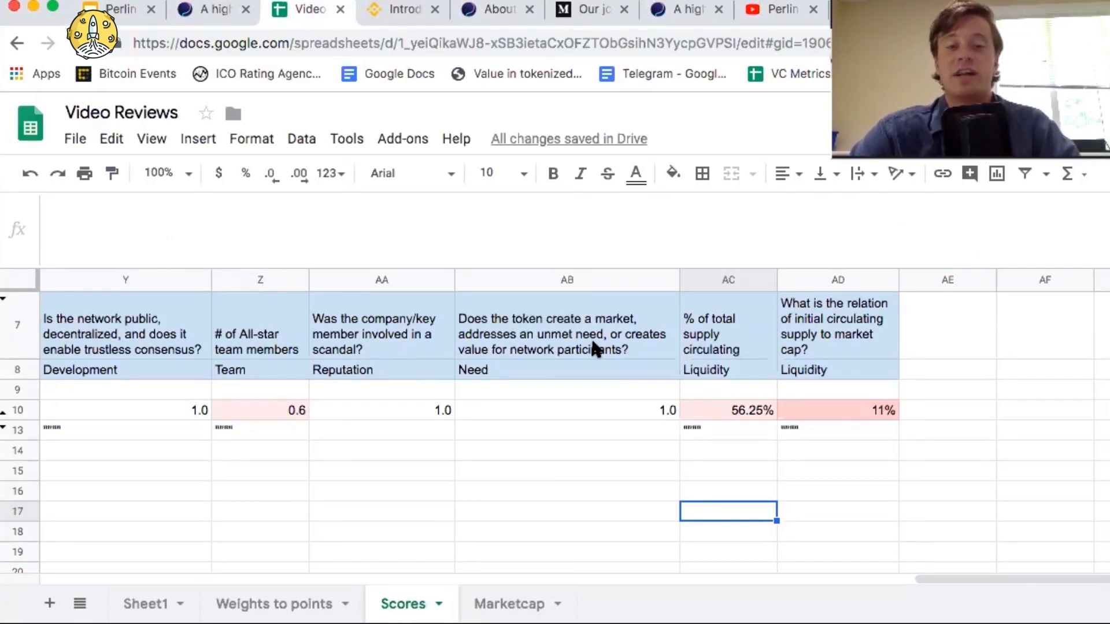
mouse_move(636, 349)
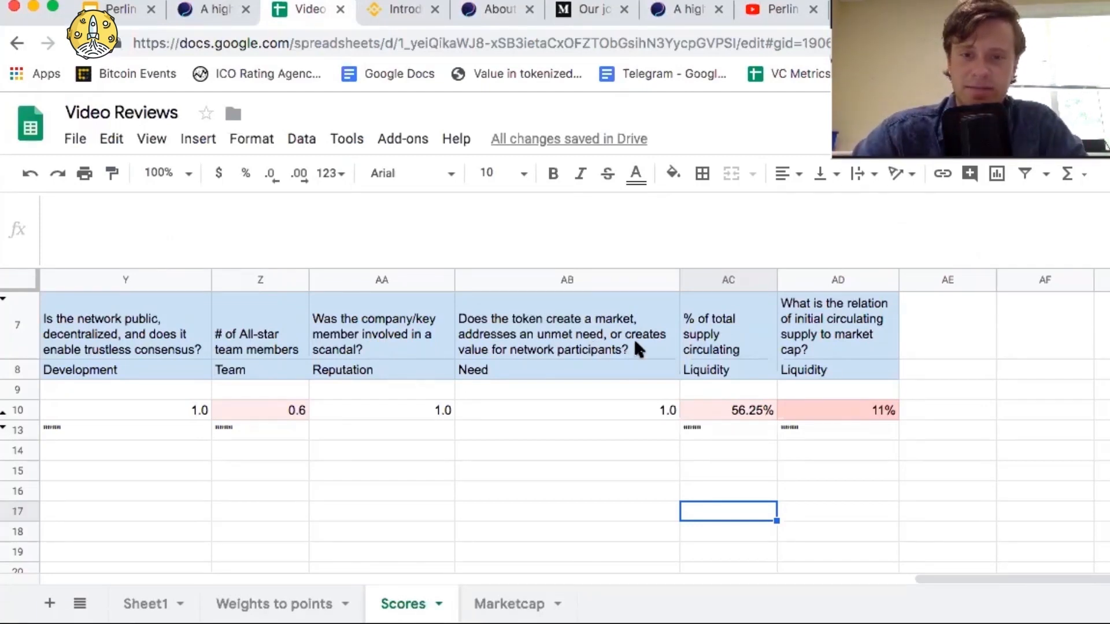
mouse_move(721, 492)
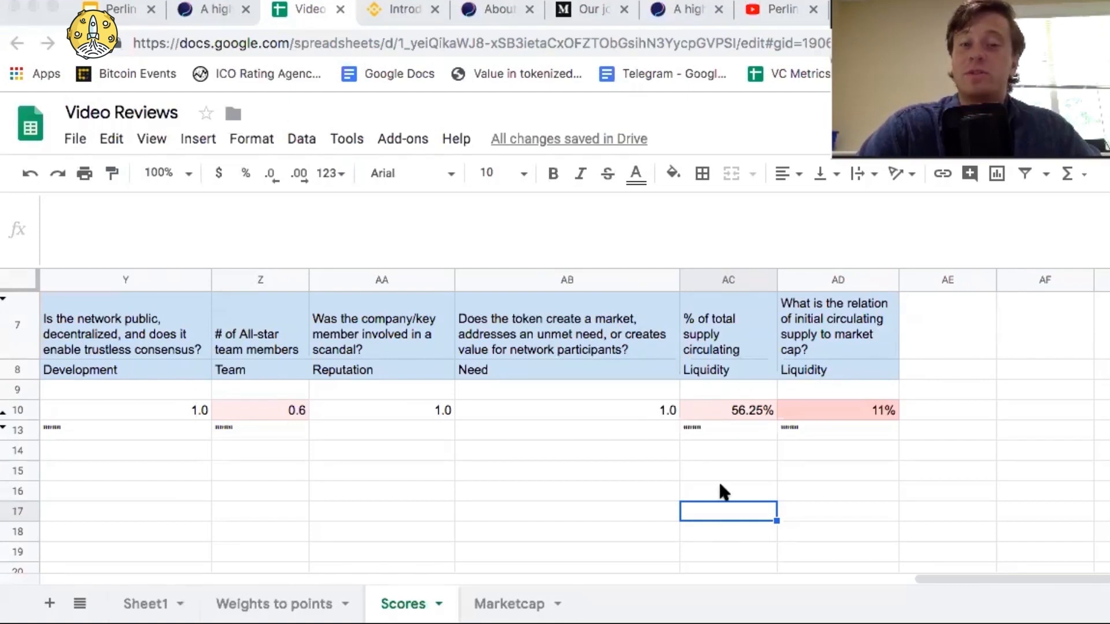
mouse_move(720, 364)
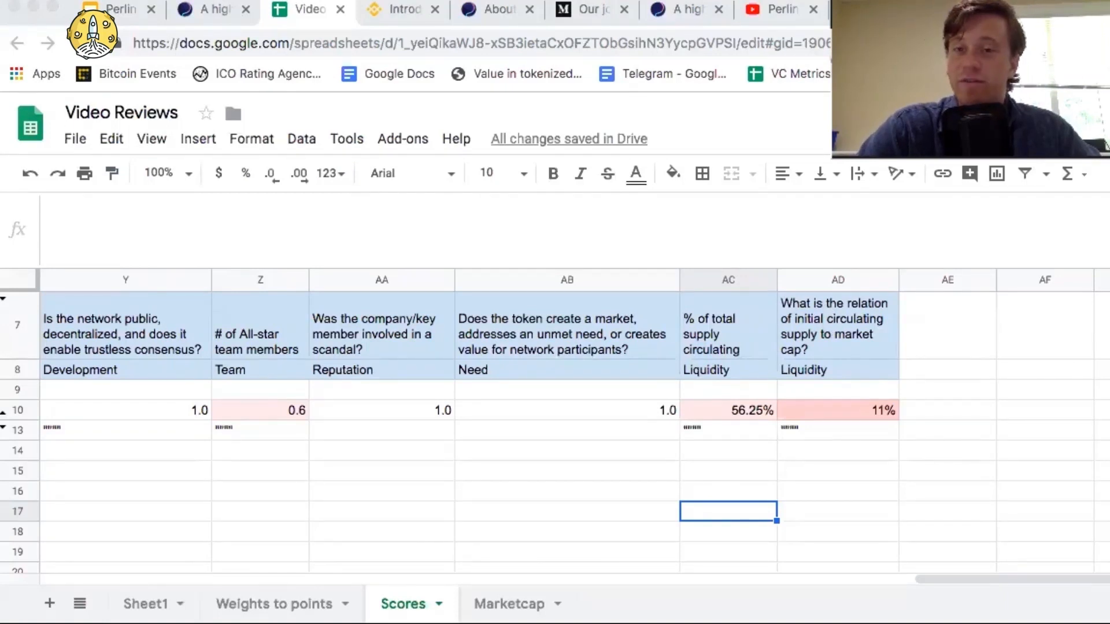
- Switch to the Marketcap sheet with the token round table and distribution charts
left_click(509, 603)
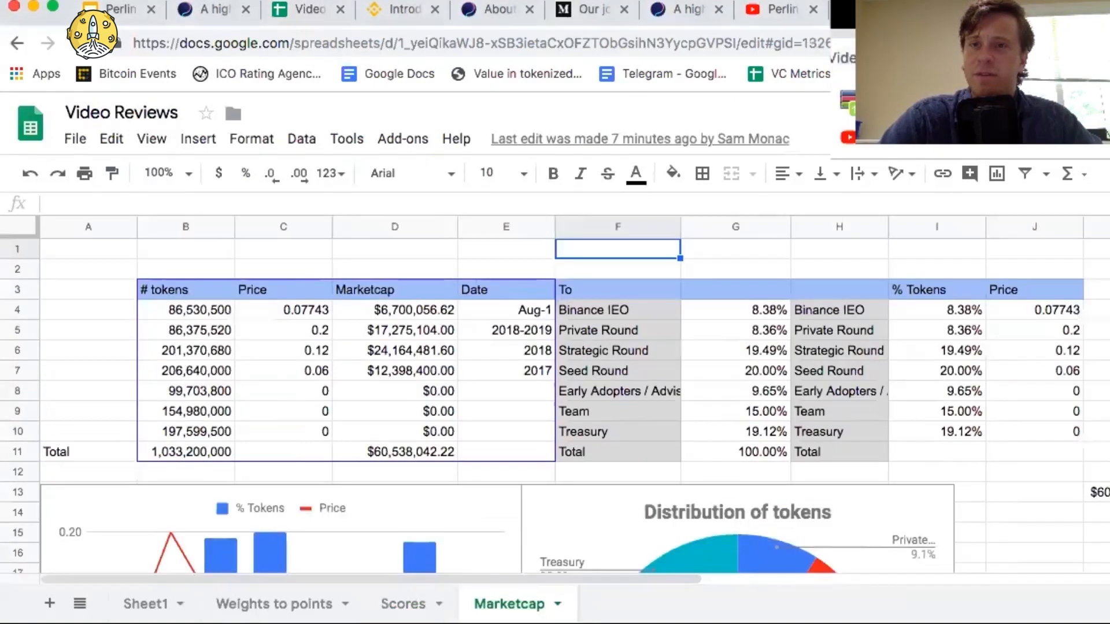
scroll("down", 3)
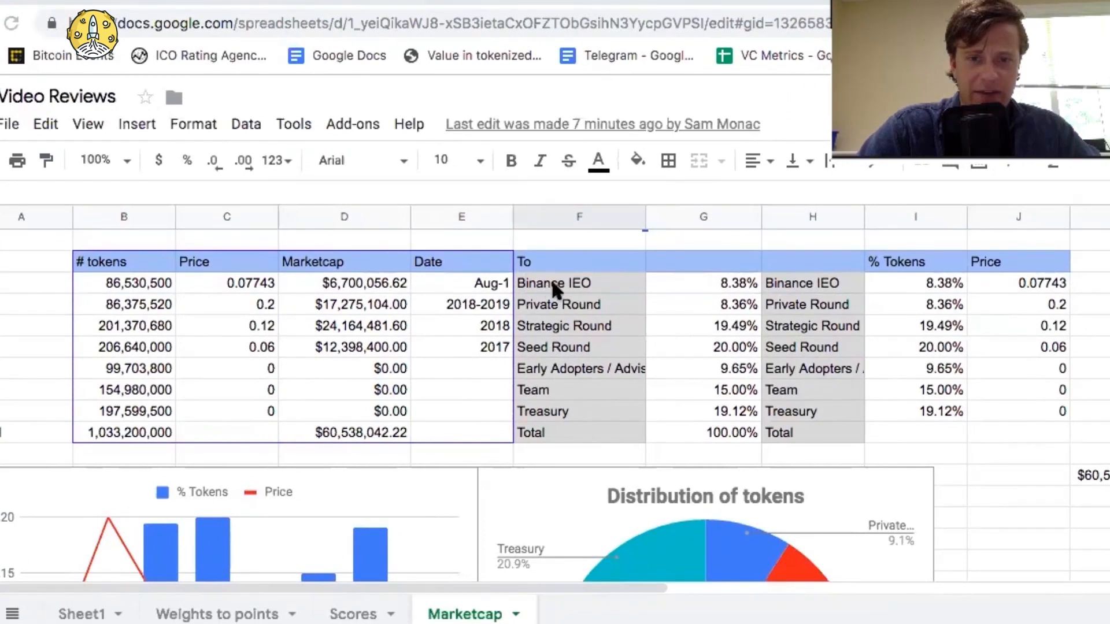
mouse_move(738, 288)
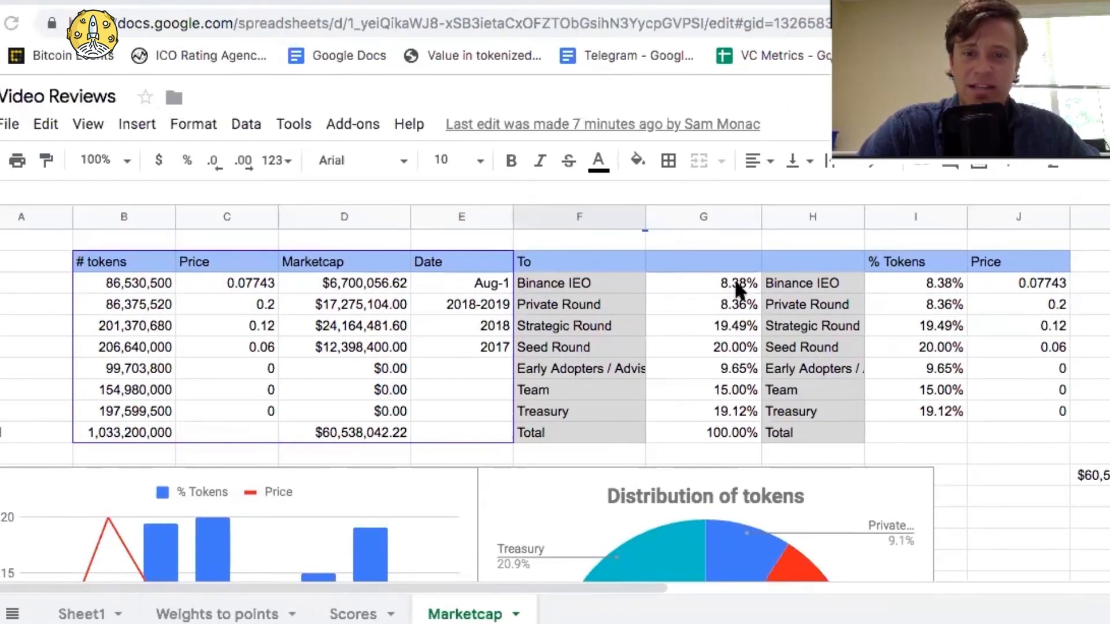
scroll("down", 3)
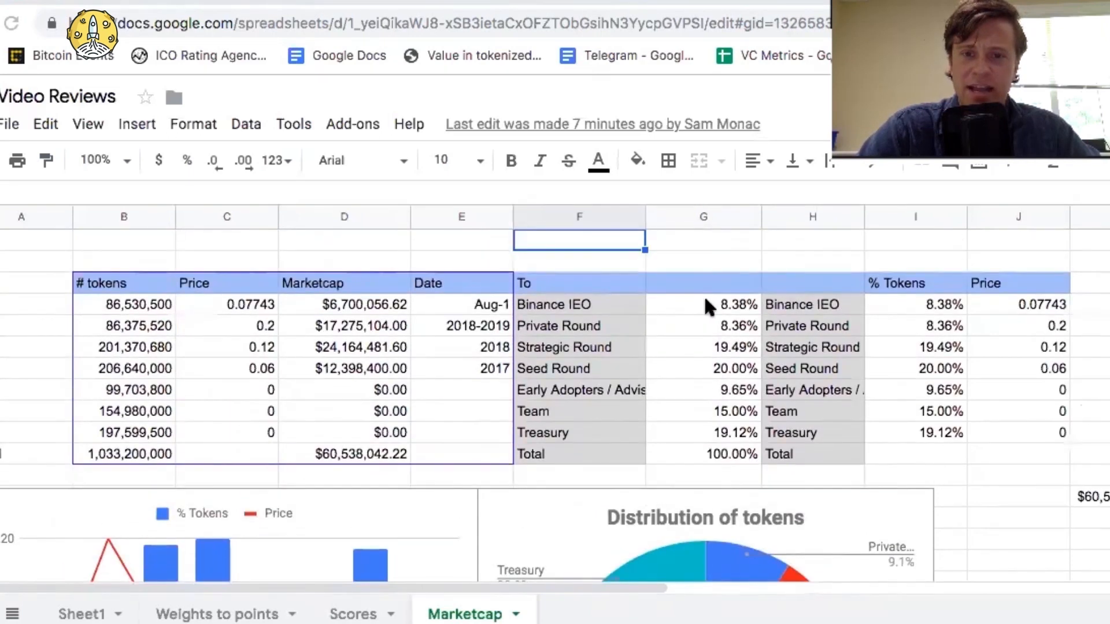
scroll("down", 3)
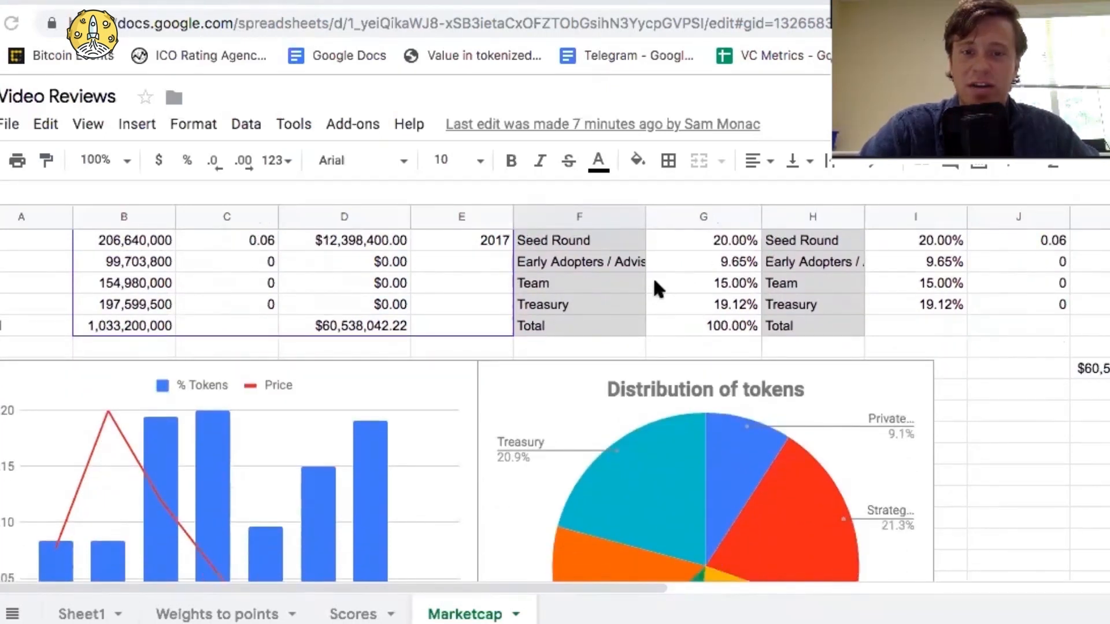
scroll("down", 3)
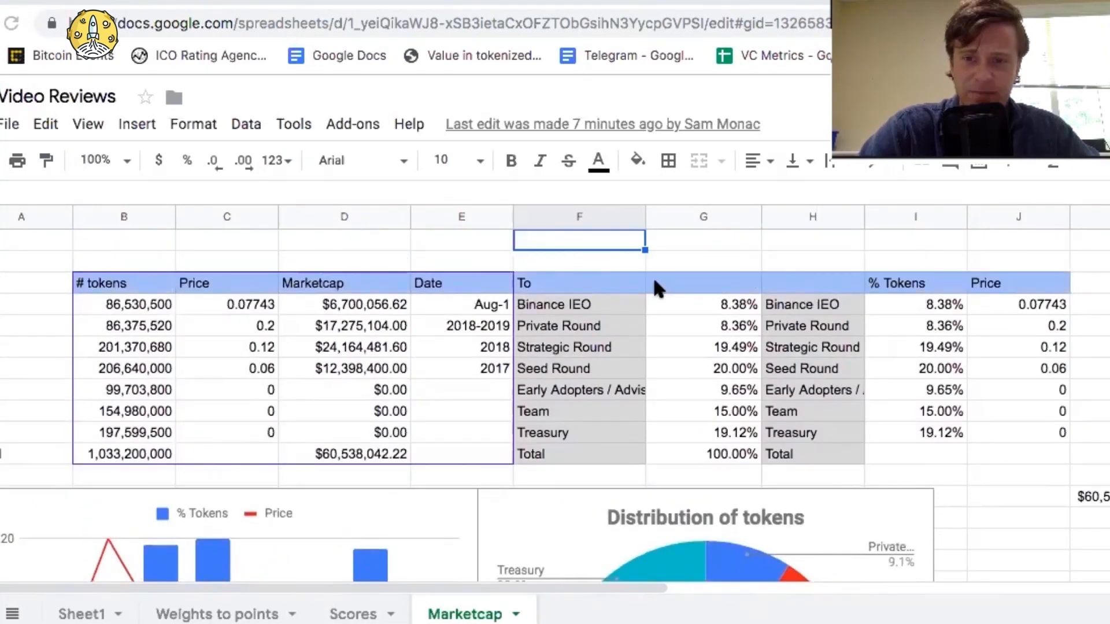
mouse_move(326, 314)
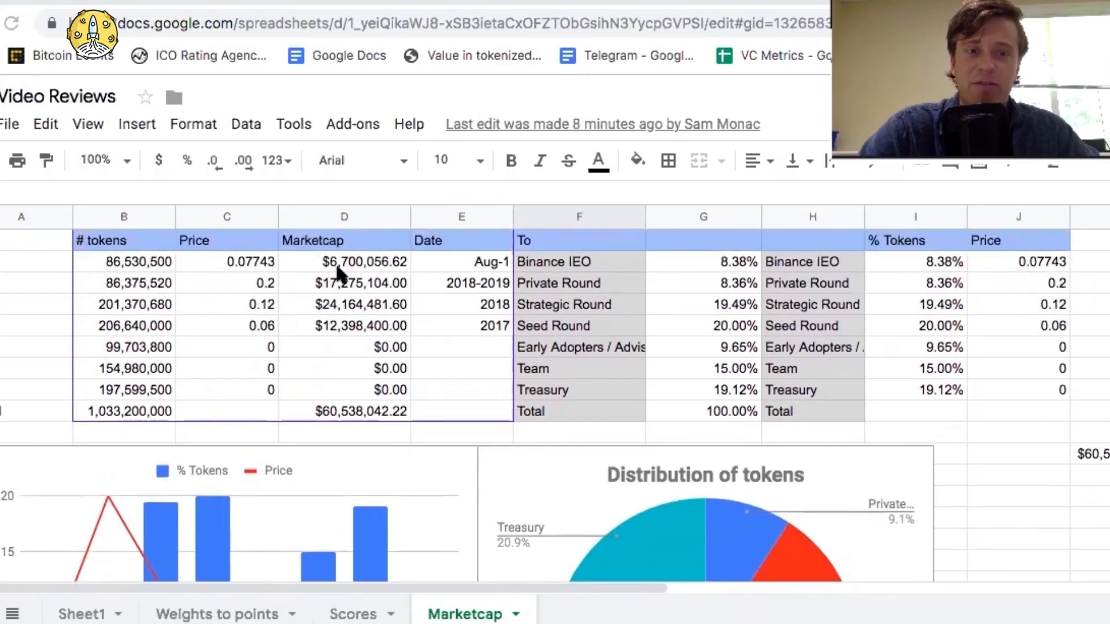
mouse_move(389, 279)
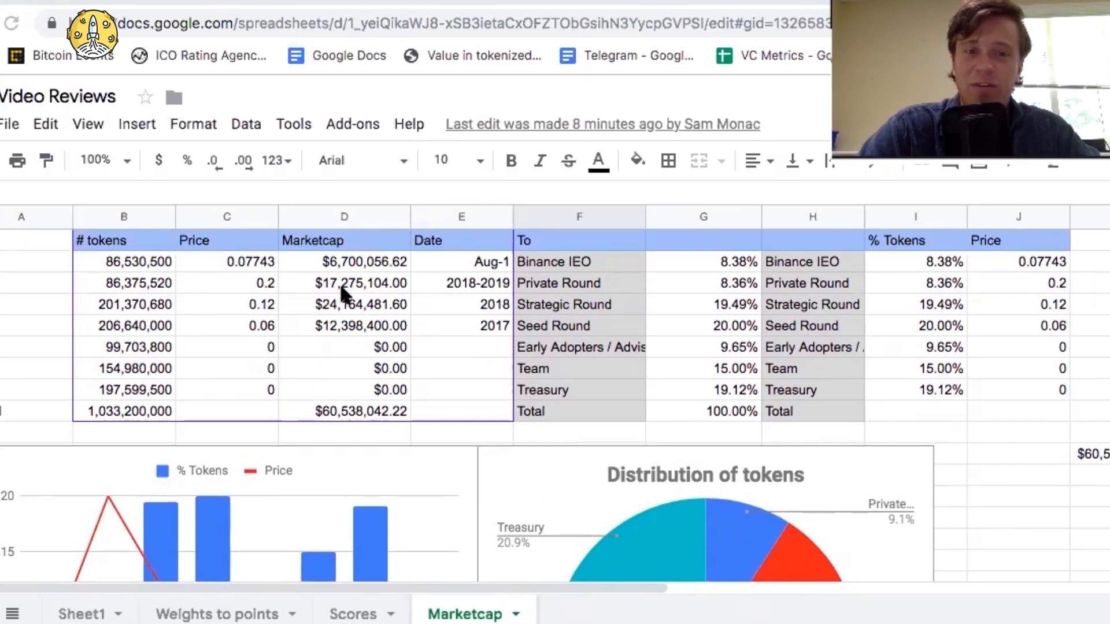
mouse_move(344, 319)
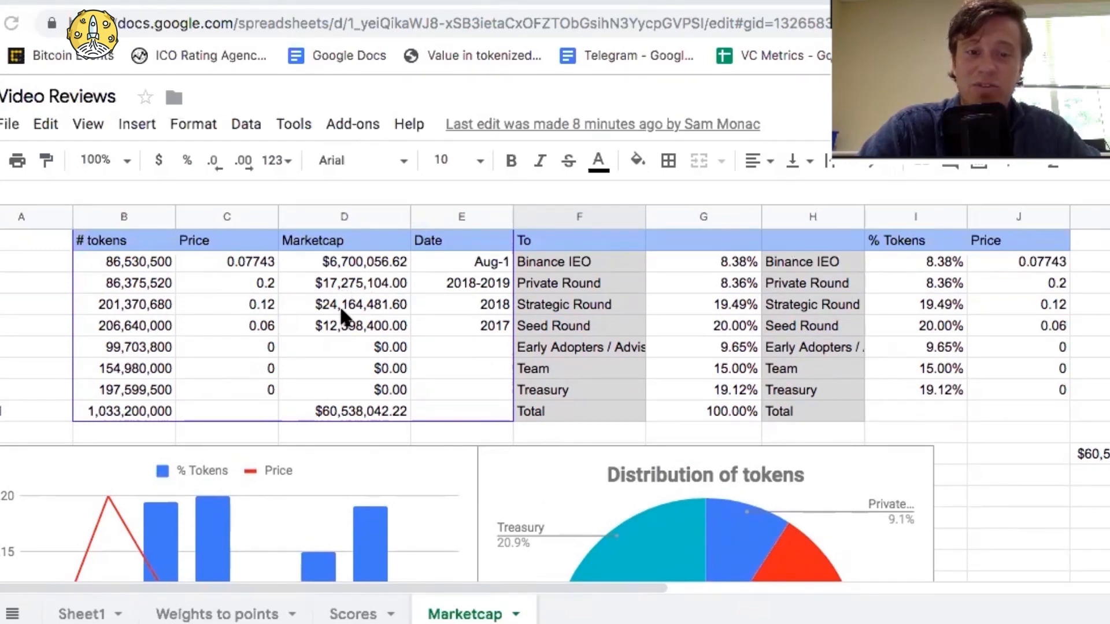
mouse_move(354, 334)
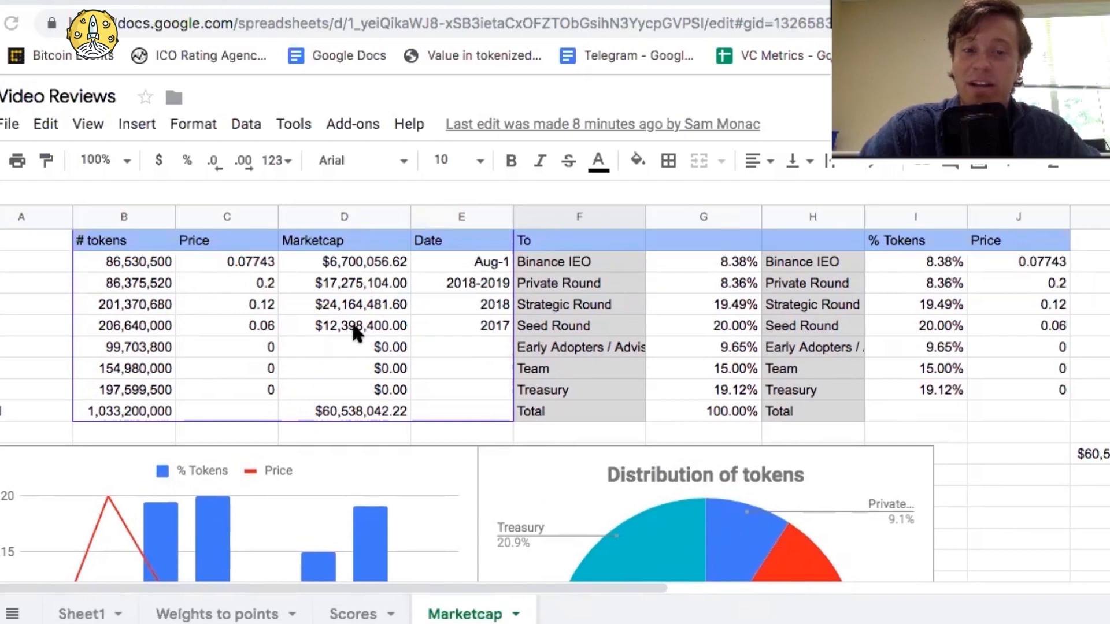
mouse_move(363, 335)
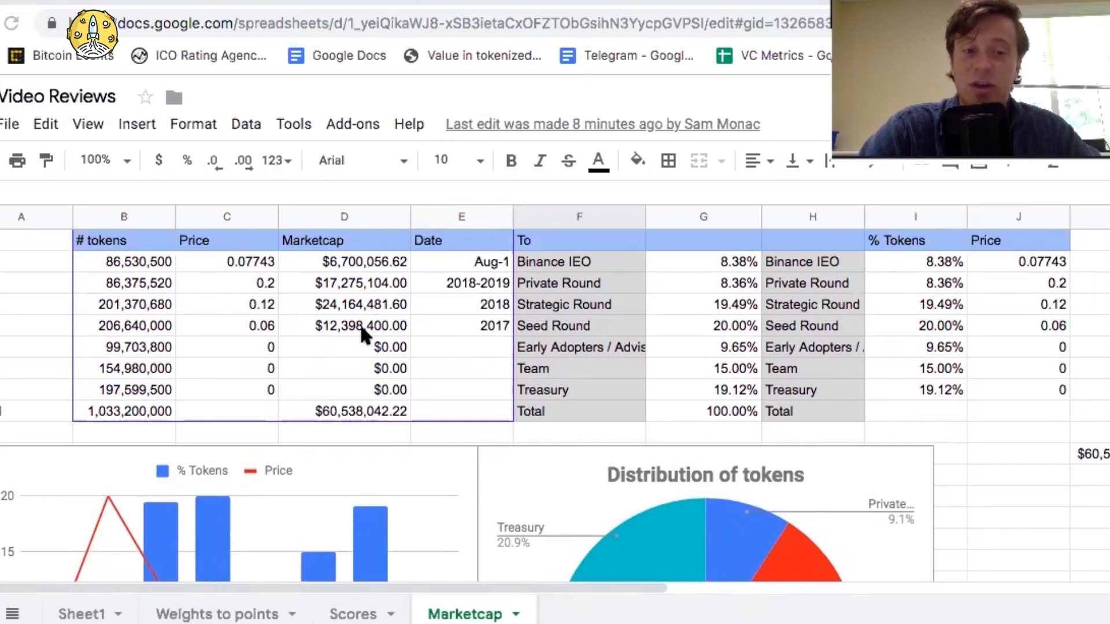
mouse_move(335, 417)
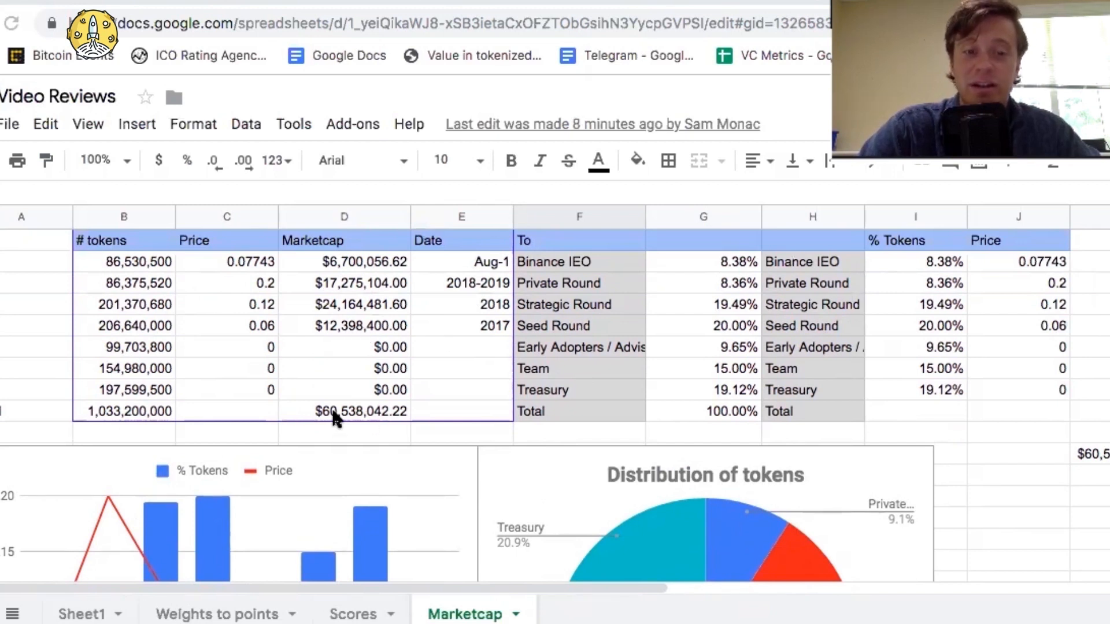
mouse_move(399, 424)
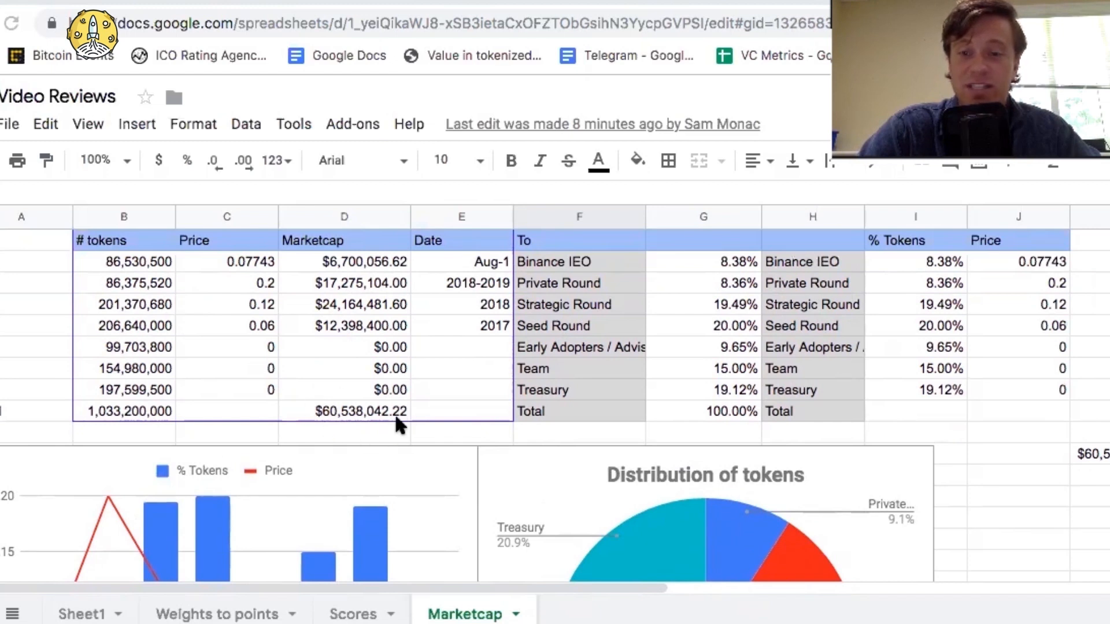
mouse_move(336, 266)
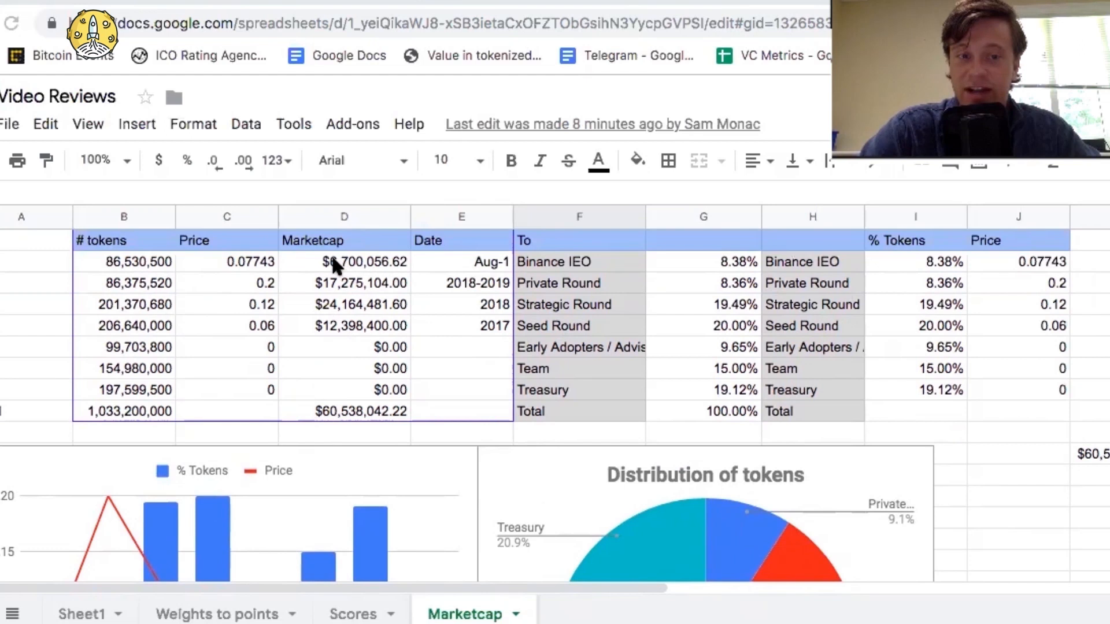
mouse_move(316, 430)
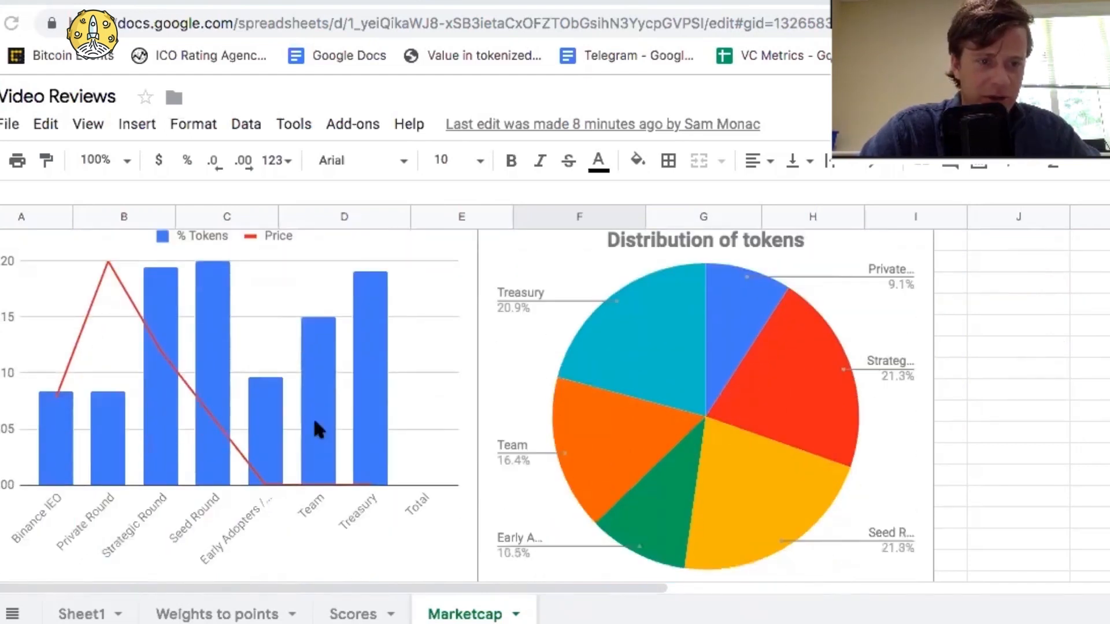
mouse_move(53, 421)
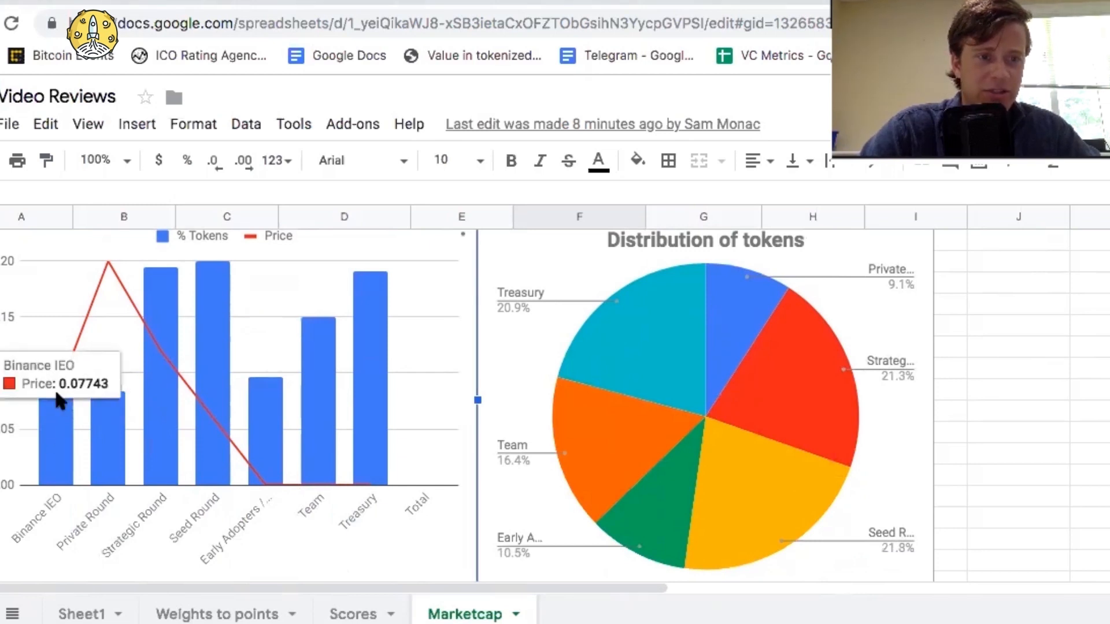
mouse_move(110, 266)
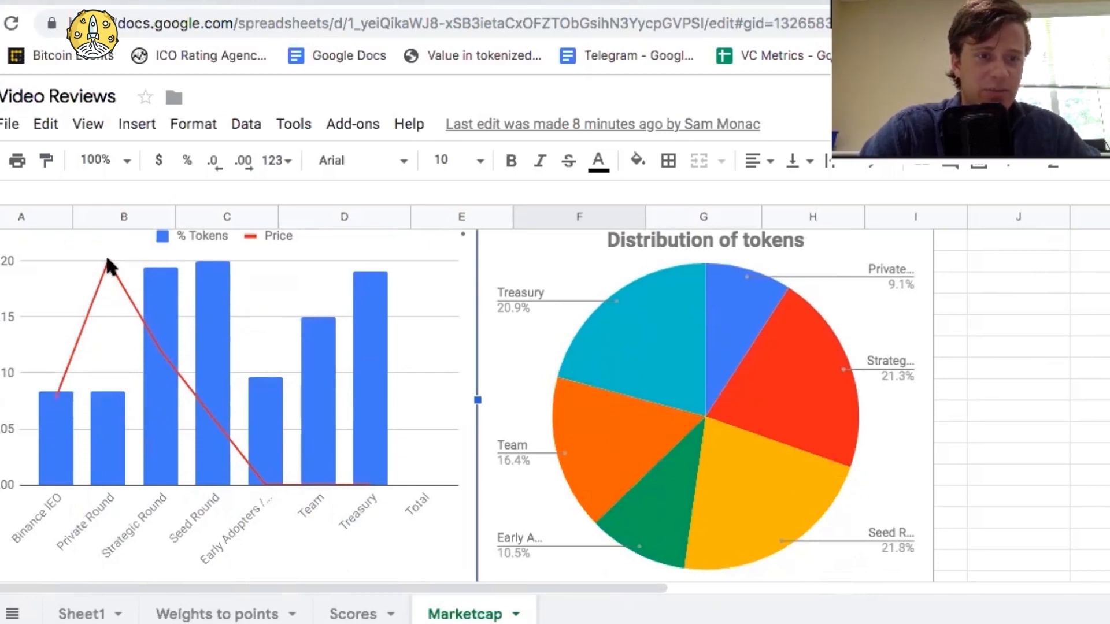
mouse_move(111, 270)
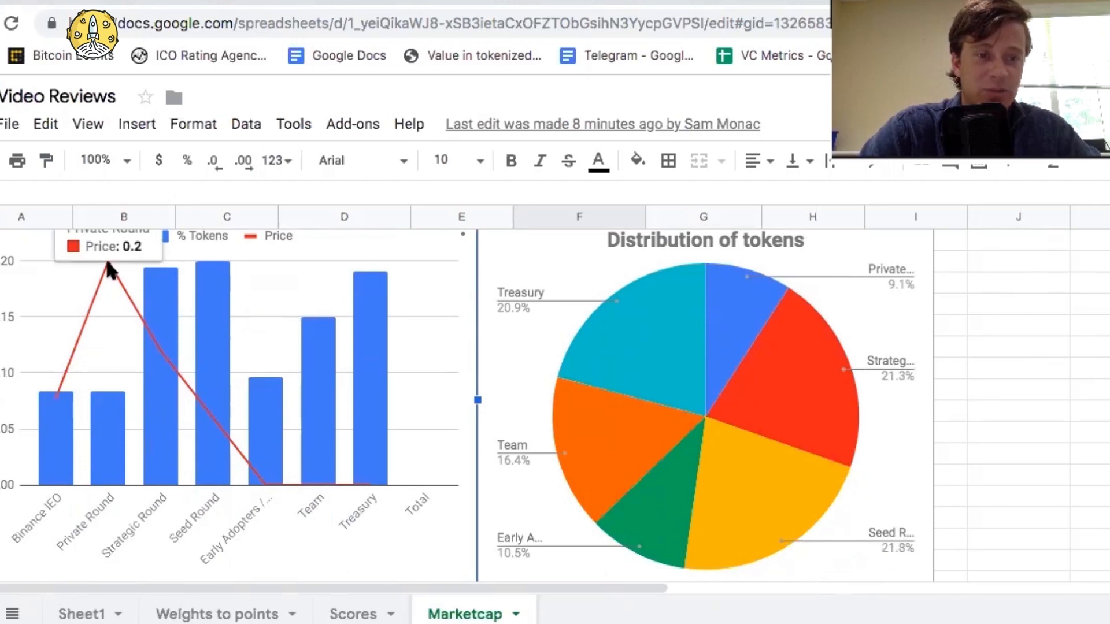
mouse_move(159, 354)
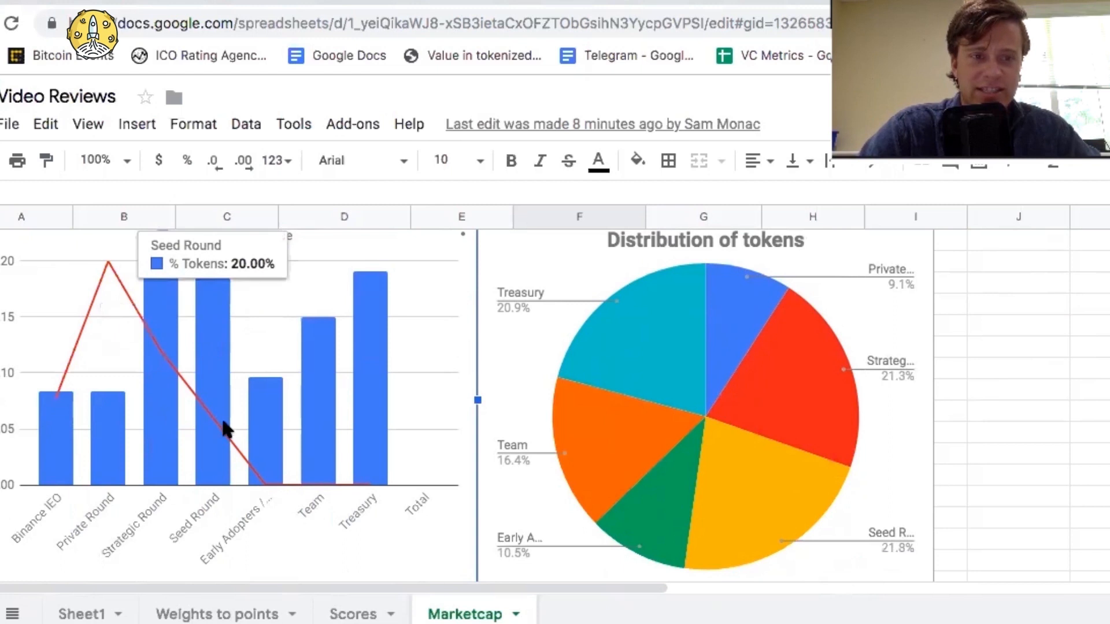
mouse_move(274, 433)
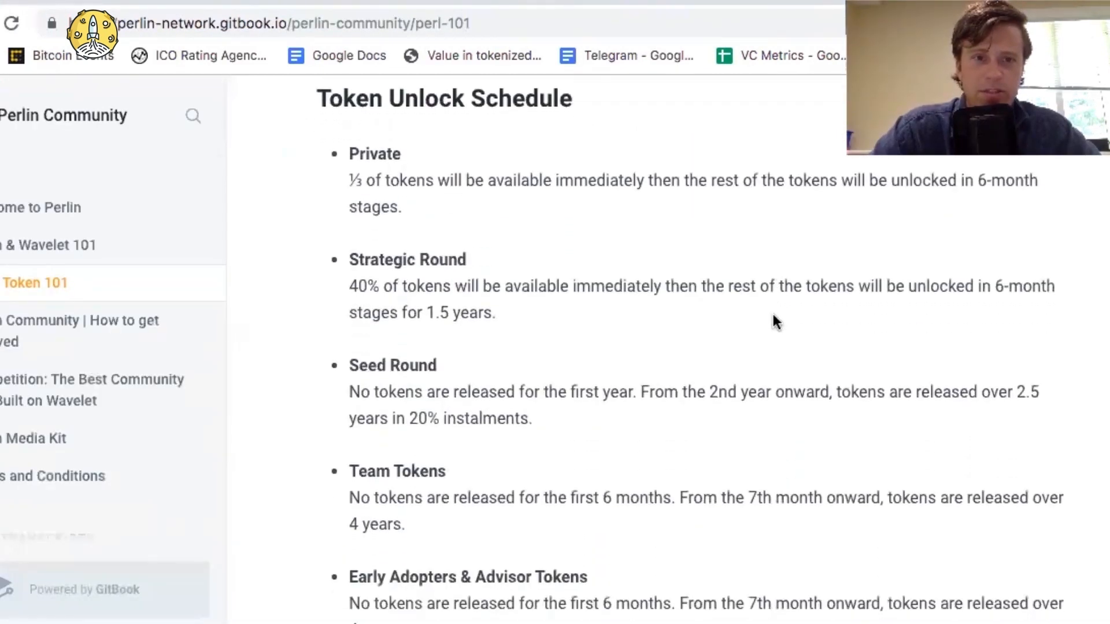
- Scroll through the Token Unlock Schedule down to the months-after-listing unlock table
scroll("down", 3)
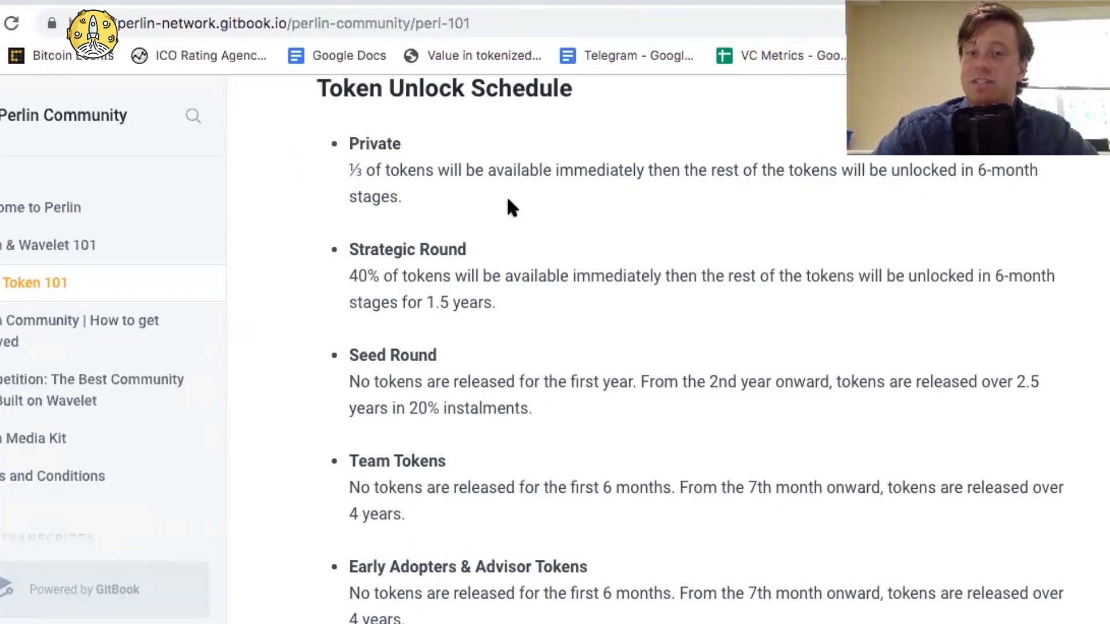
mouse_move(424, 204)
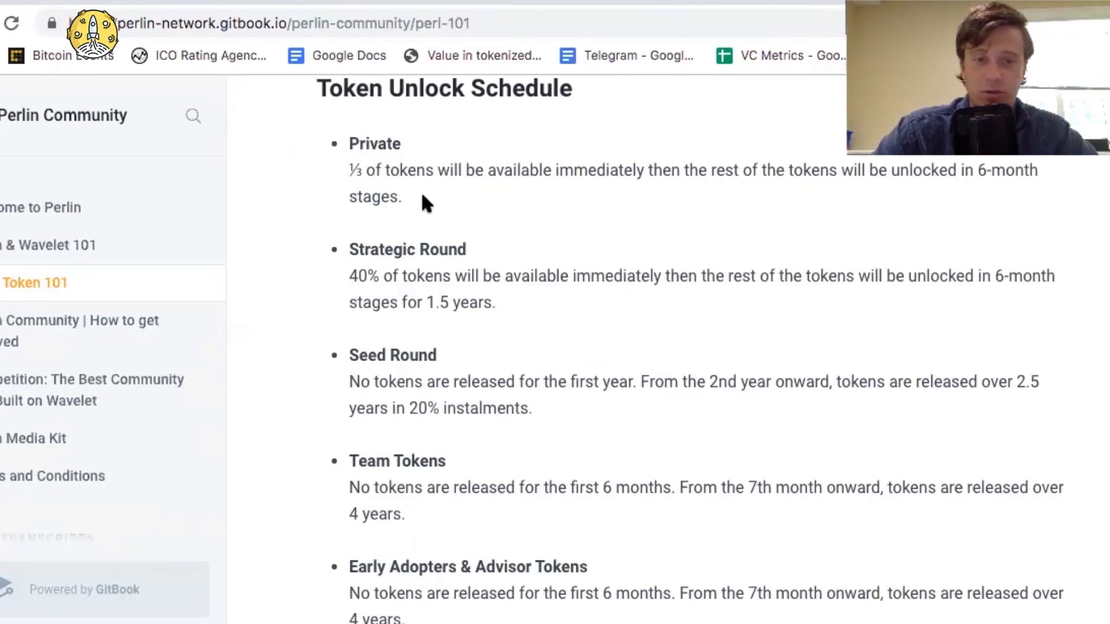
scroll("down", 3)
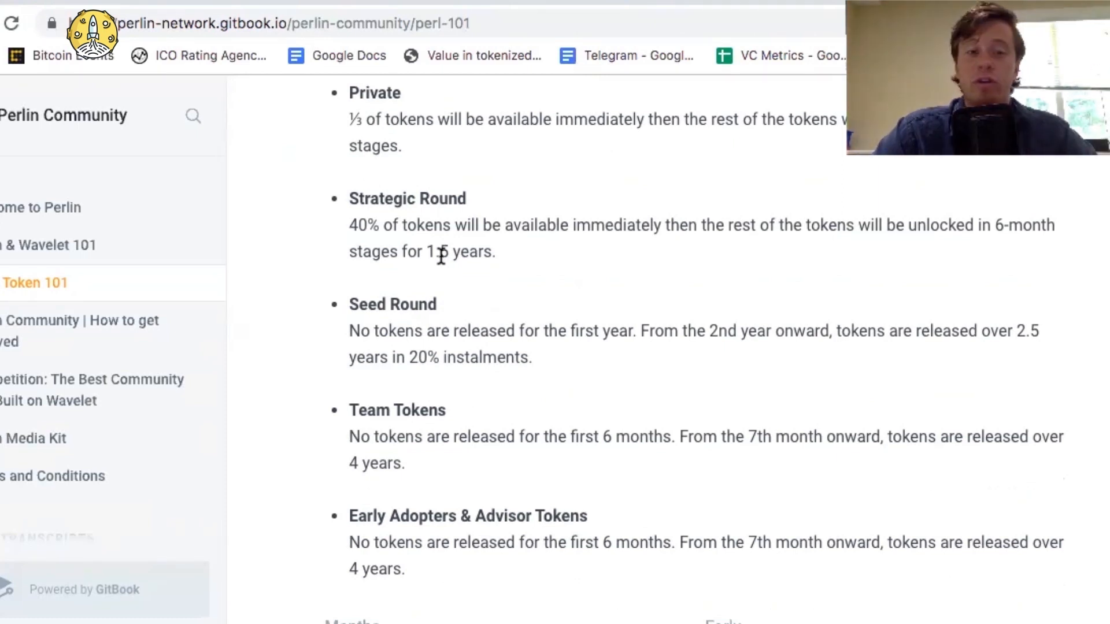
scroll("down", 3)
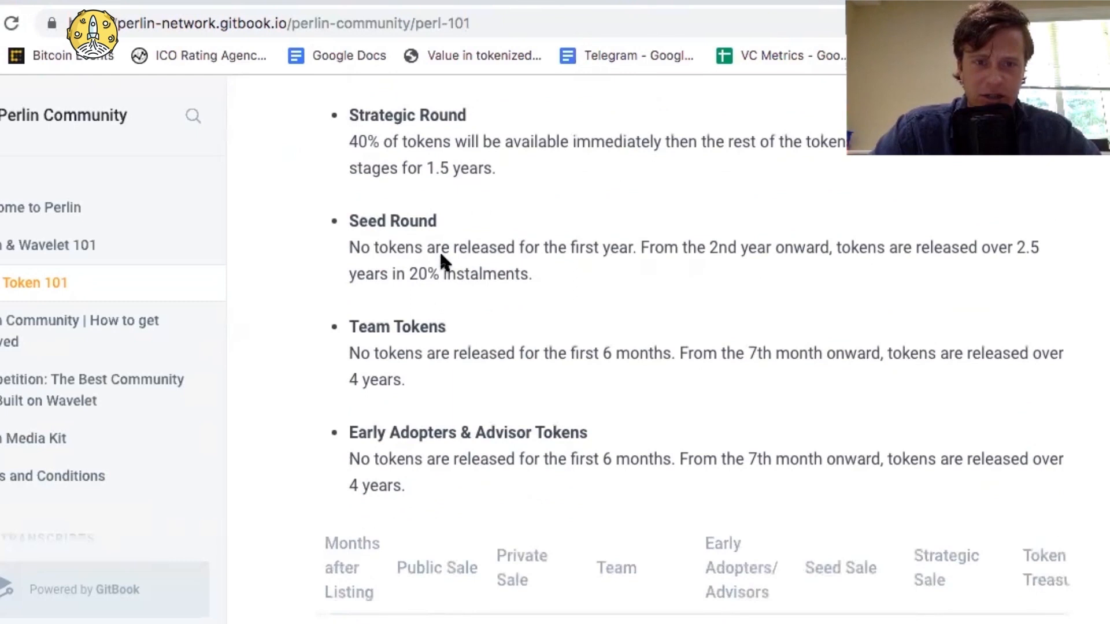
scroll("down", 3)
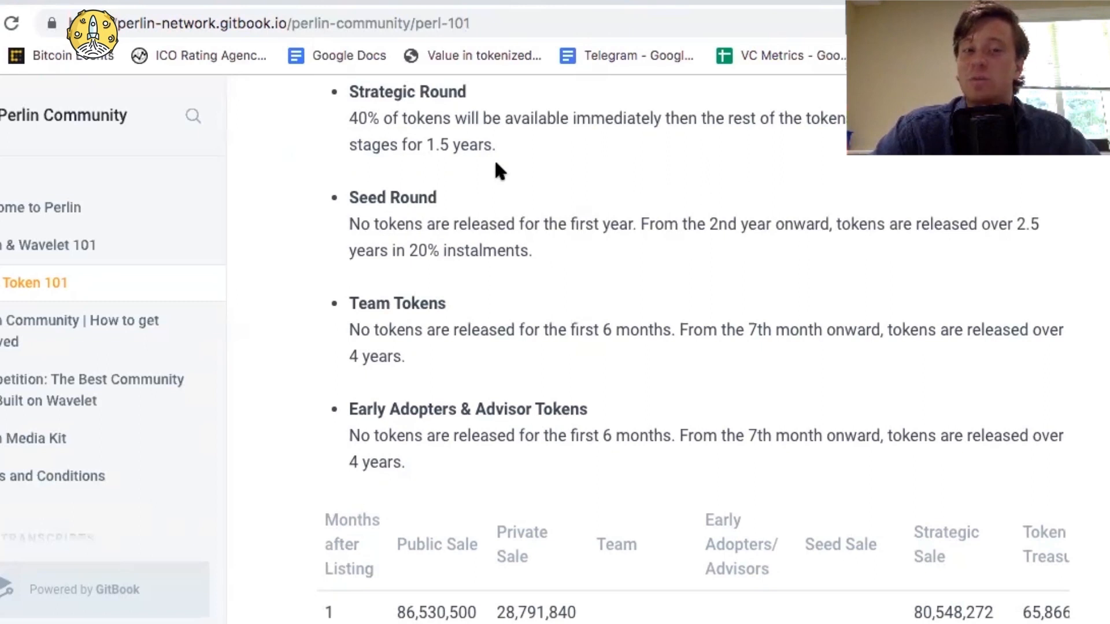
mouse_move(471, 251)
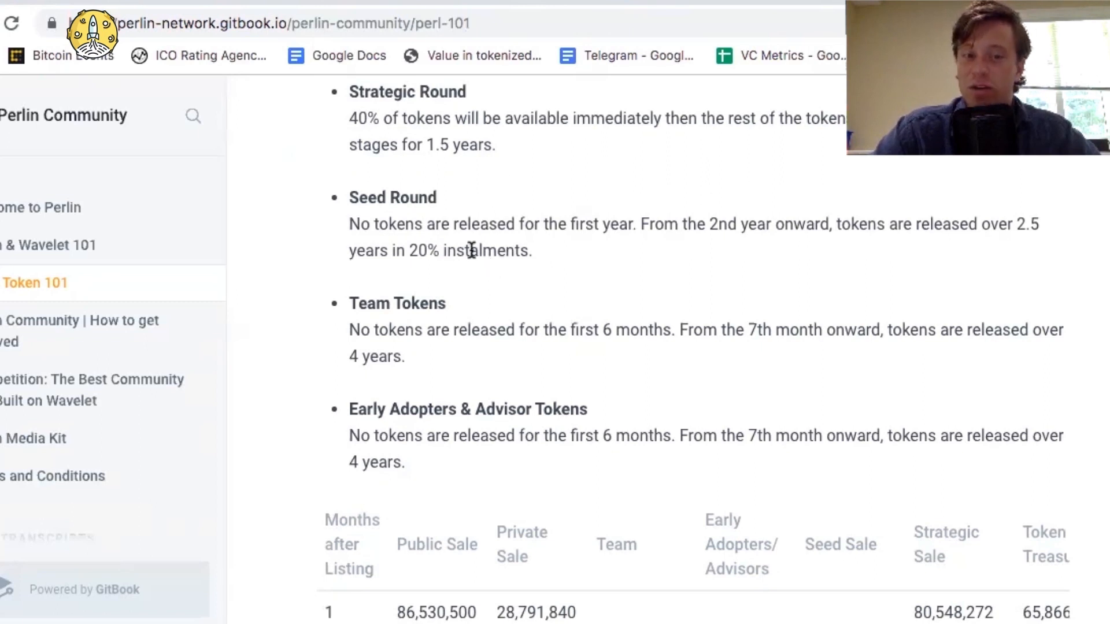
mouse_move(617, 282)
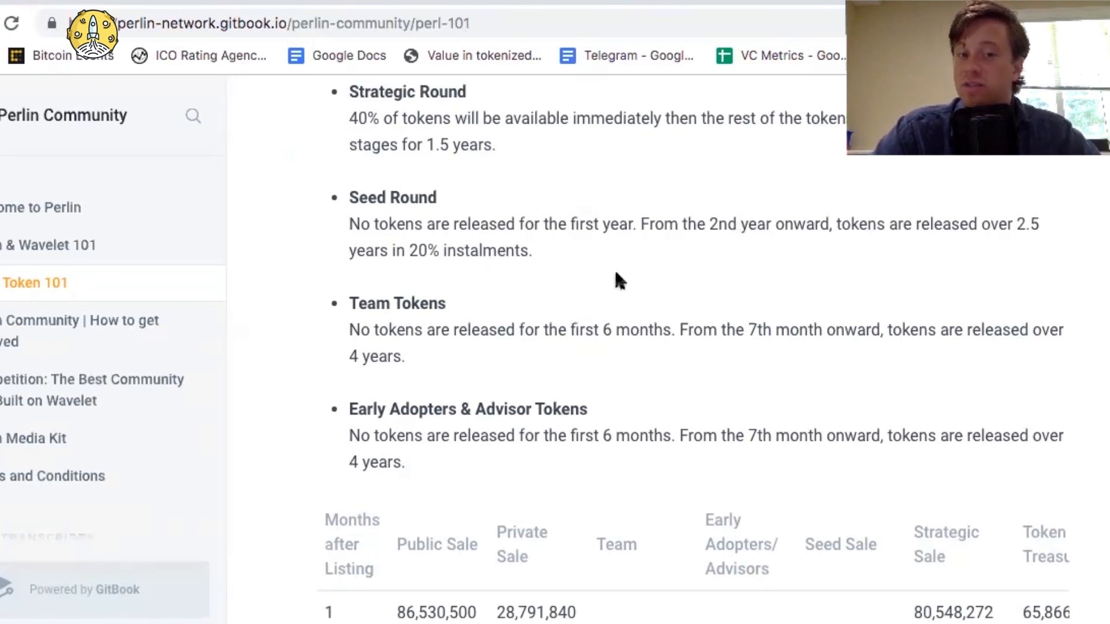
mouse_move(814, 266)
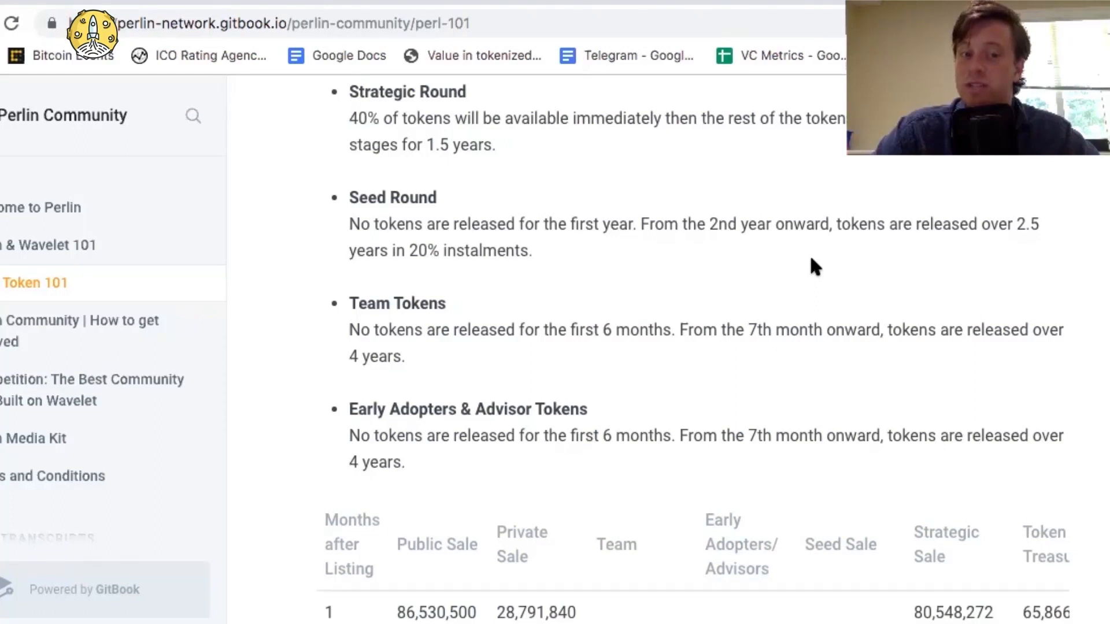
scroll("down", 3)
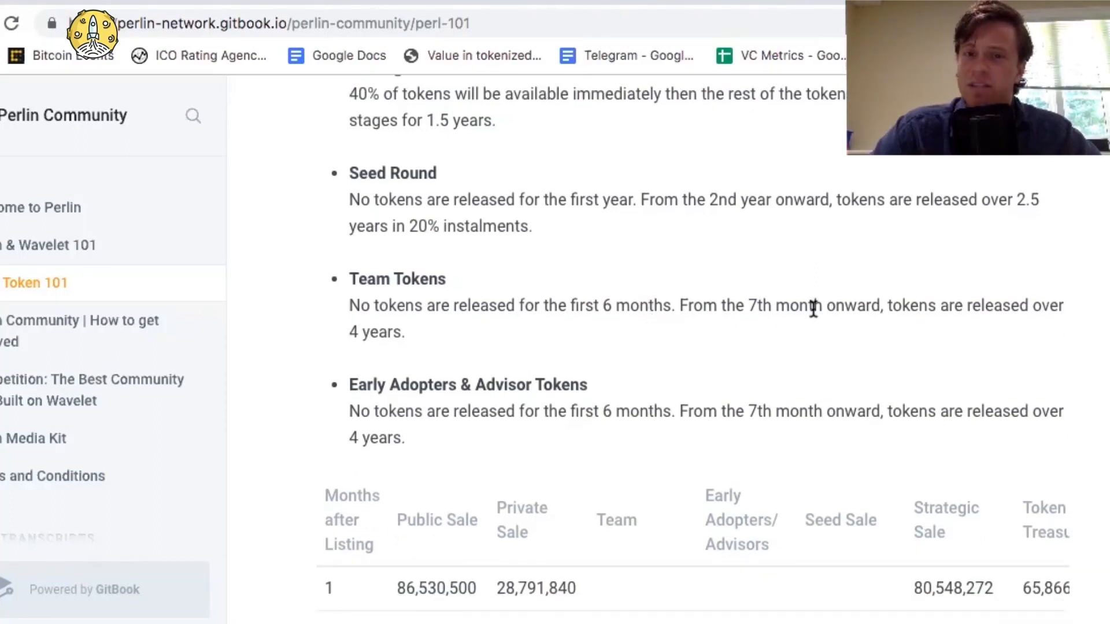
mouse_move(773, 342)
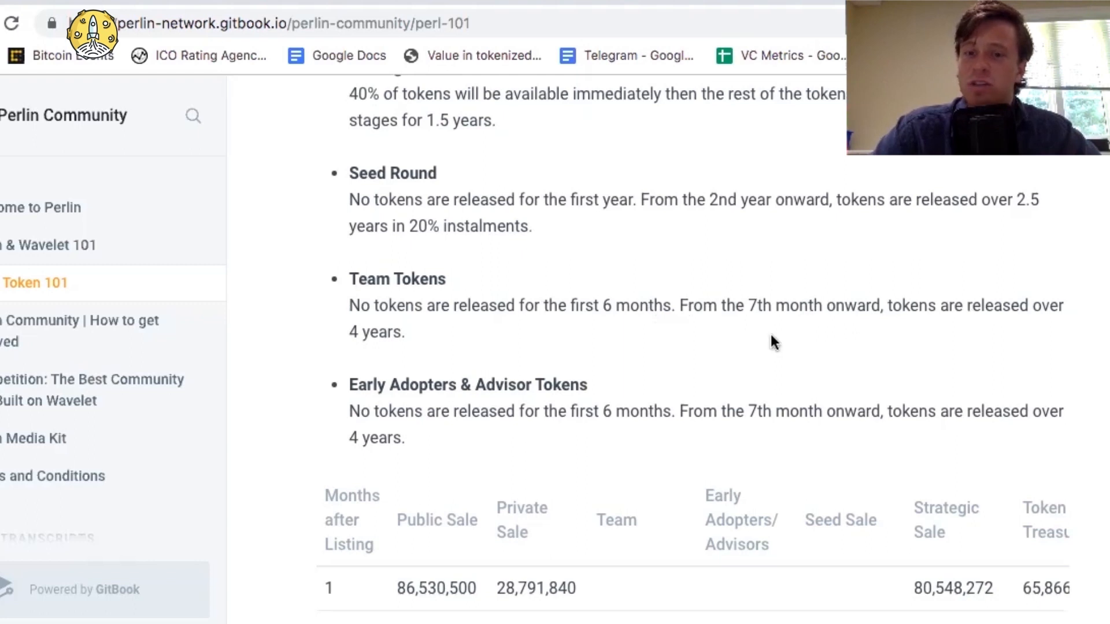
scroll("down", 3)
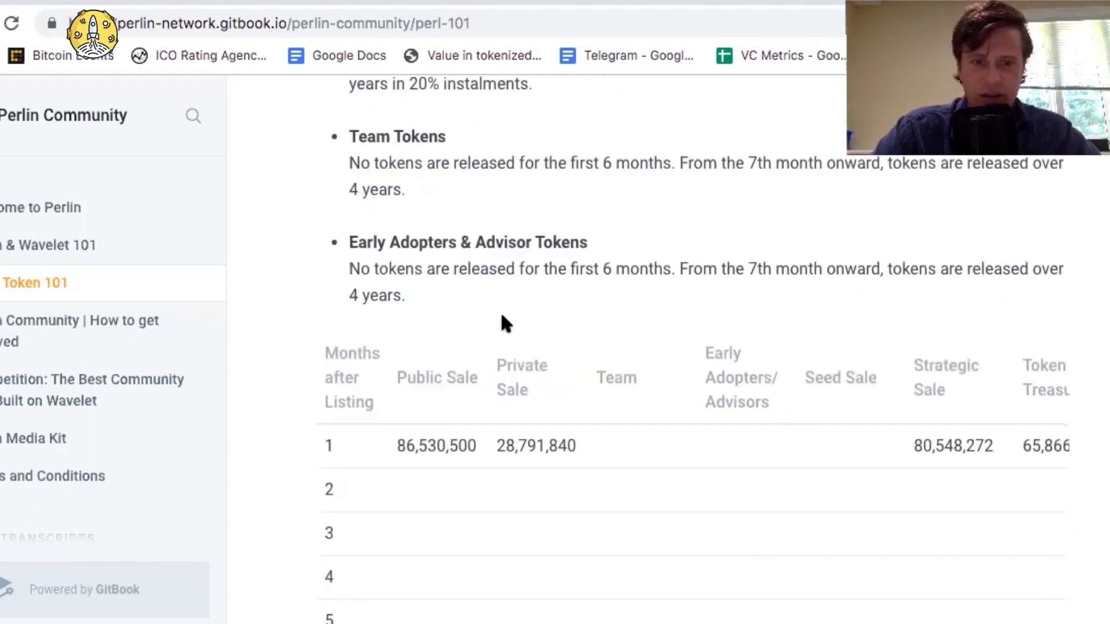
mouse_move(645, 286)
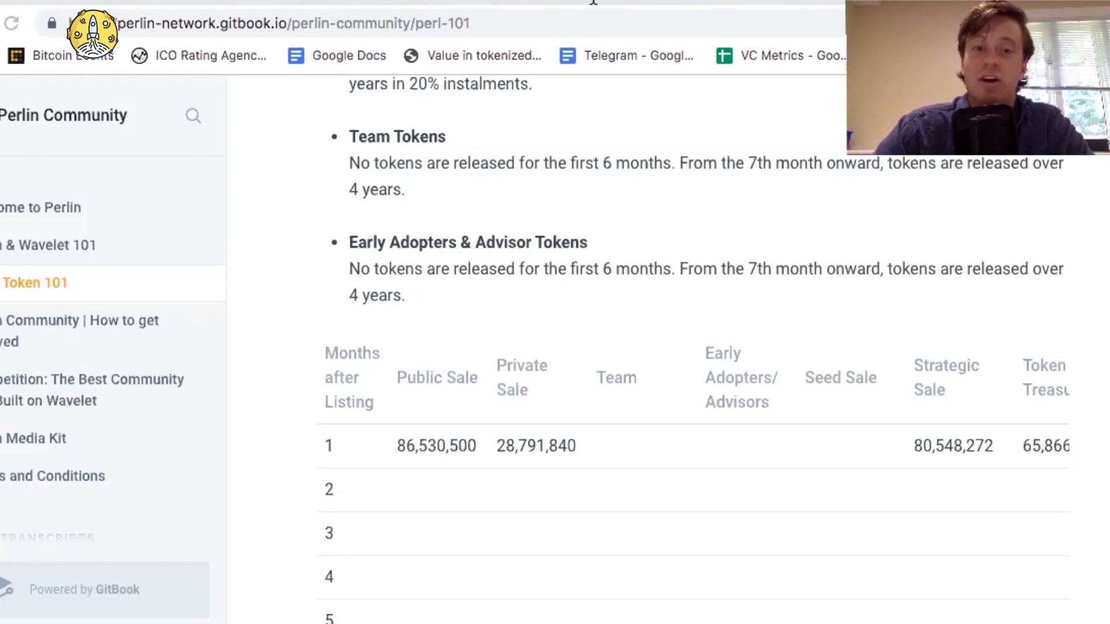
scroll("down", 3)
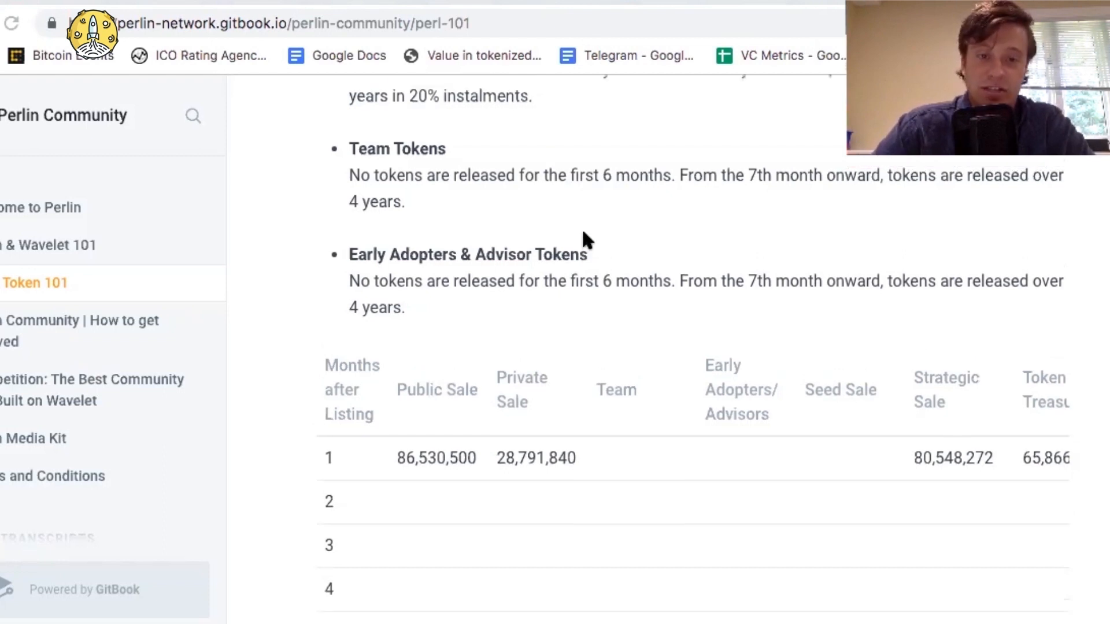